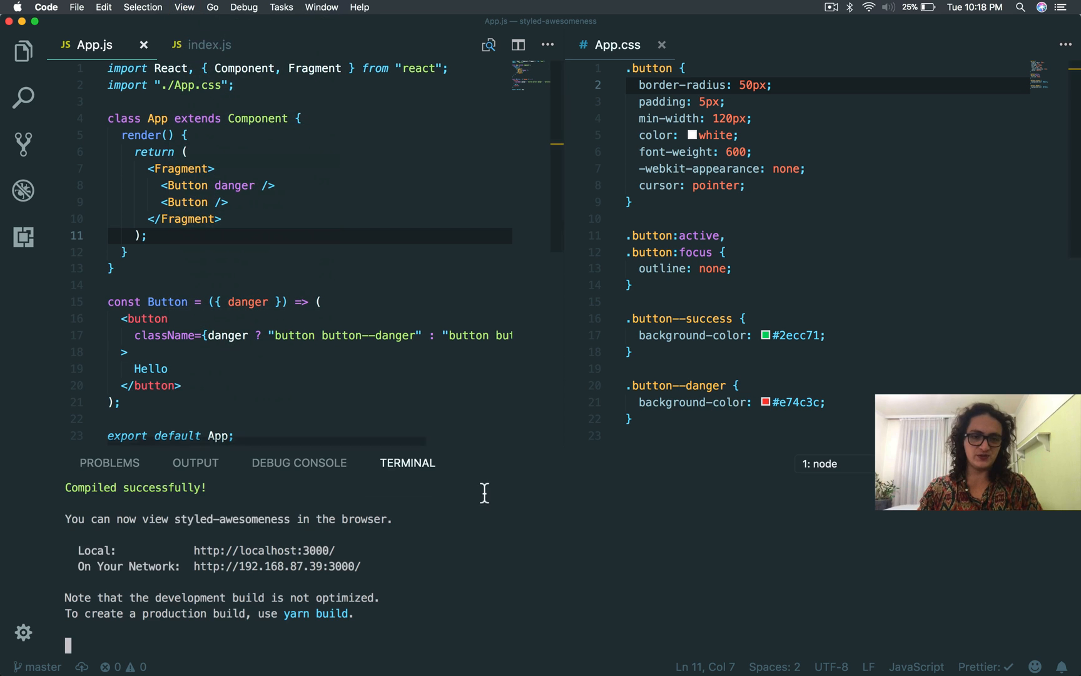
# Step: Stop the dev server, install styled-components with yarn add, and run yarn start again
pyautogui.press('ctrl+c')
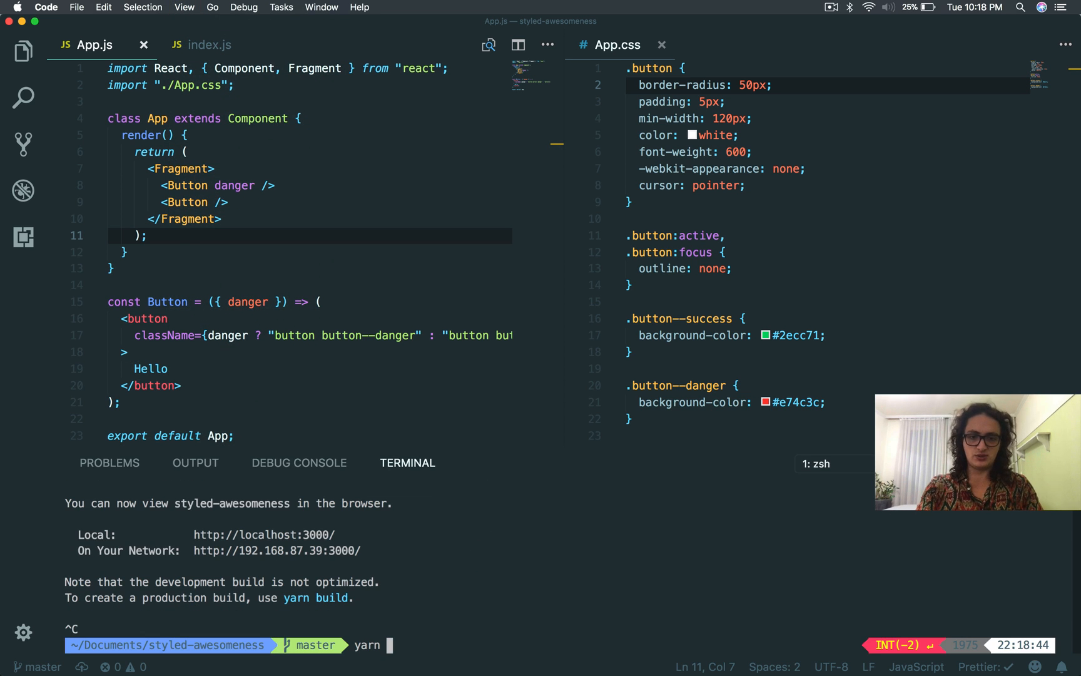
pyautogui.write('add in')
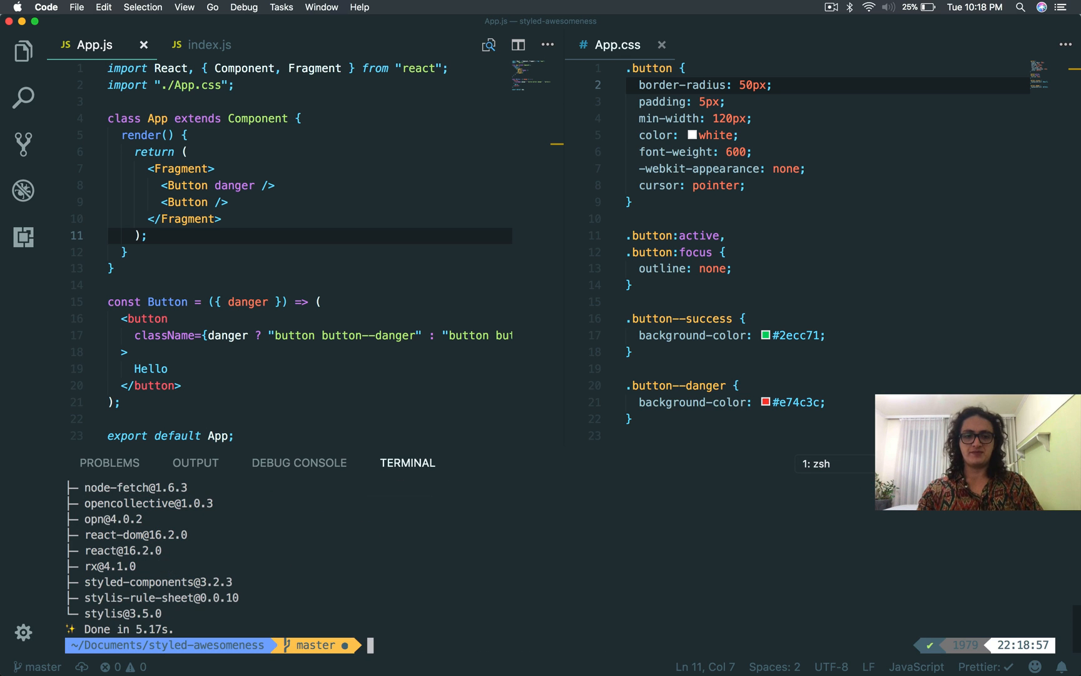
pyautogui.write('yarn start')
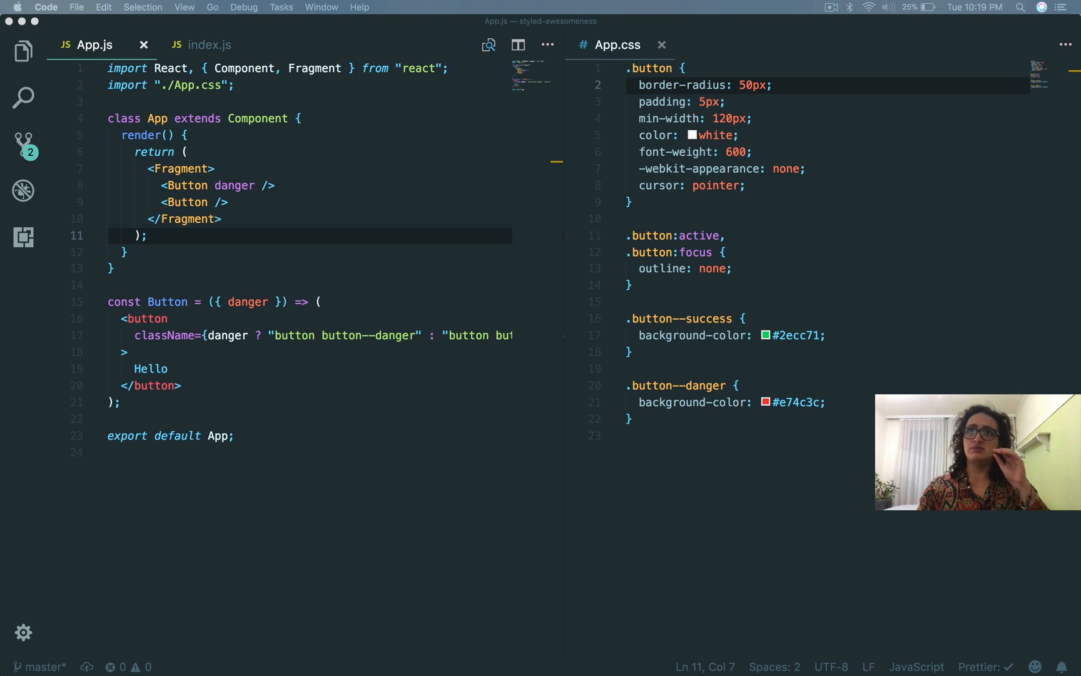
pyautogui.moveTo(531, 371)
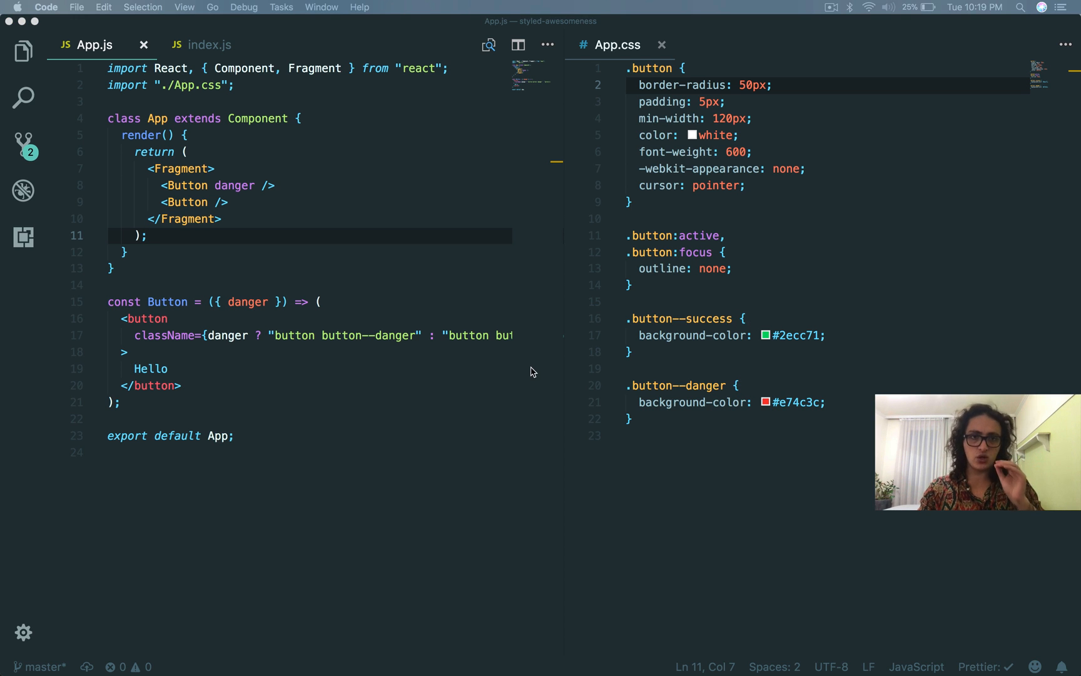
# Step: Replace the App.css import in App.js with import styled from "styled-components"
pyautogui.click(234, 85)
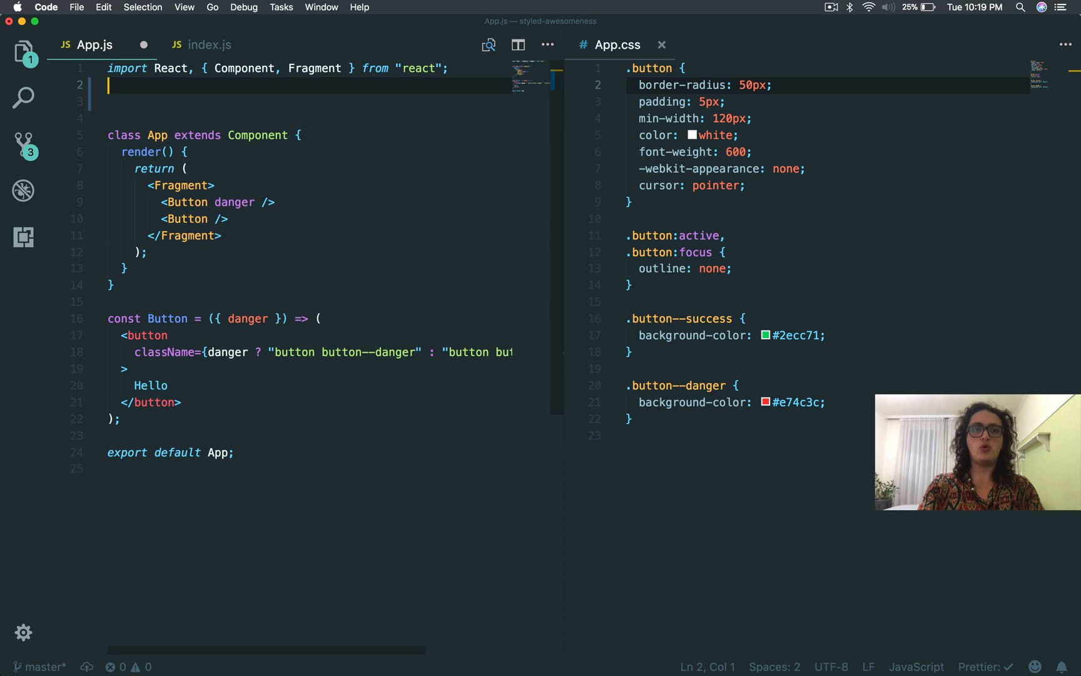
pyautogui.write('import styp')
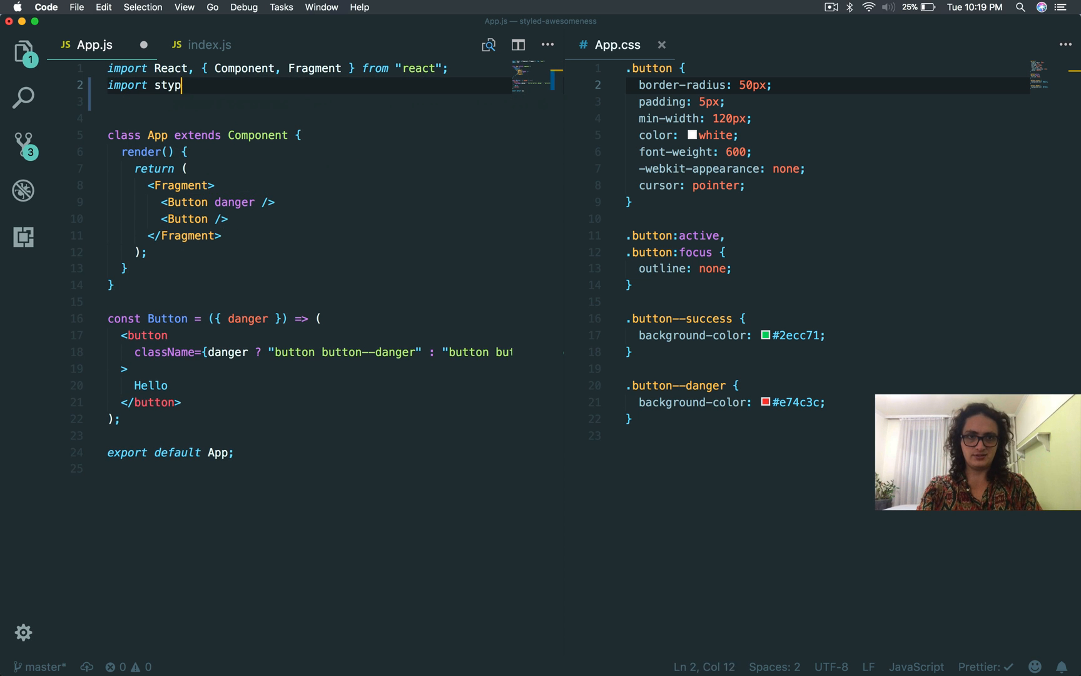
pyautogui.write('led from "styled-components";')
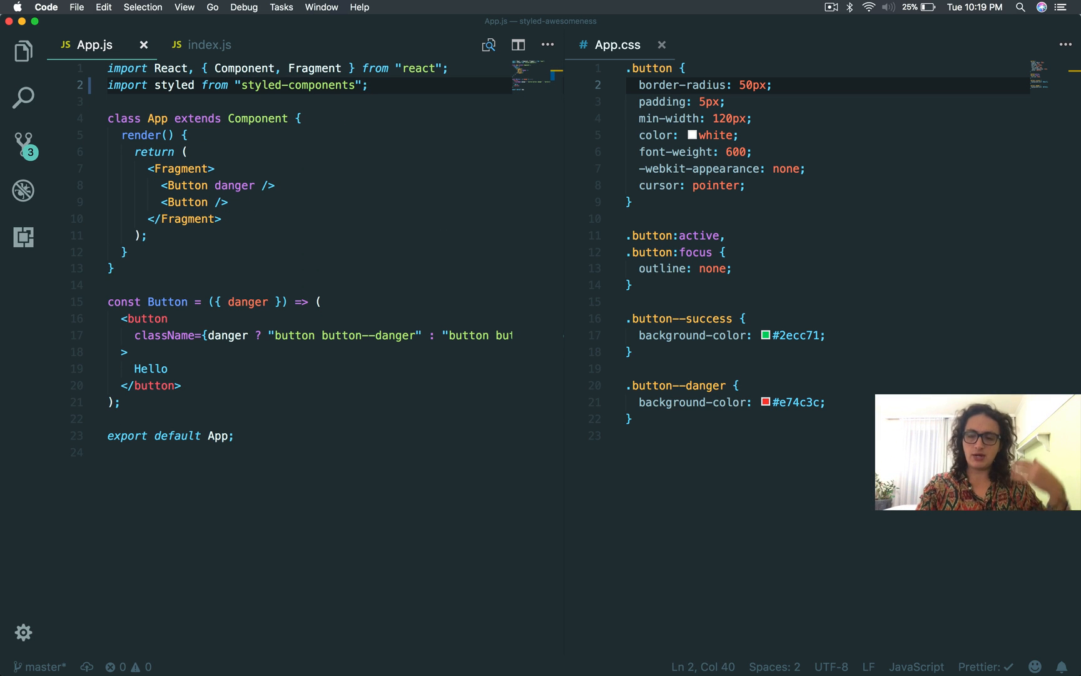
pyautogui.press('enter')
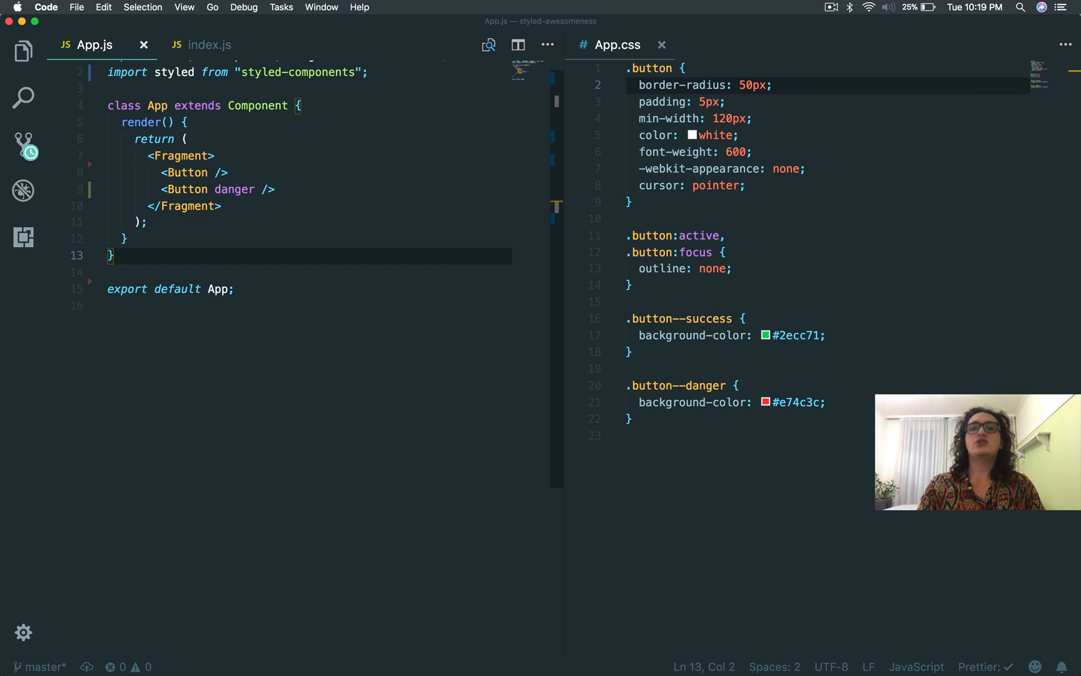
# Step: Add const Button = styled.button`` on a new line below the App class
pyautogui.doubleClick(174, 73)
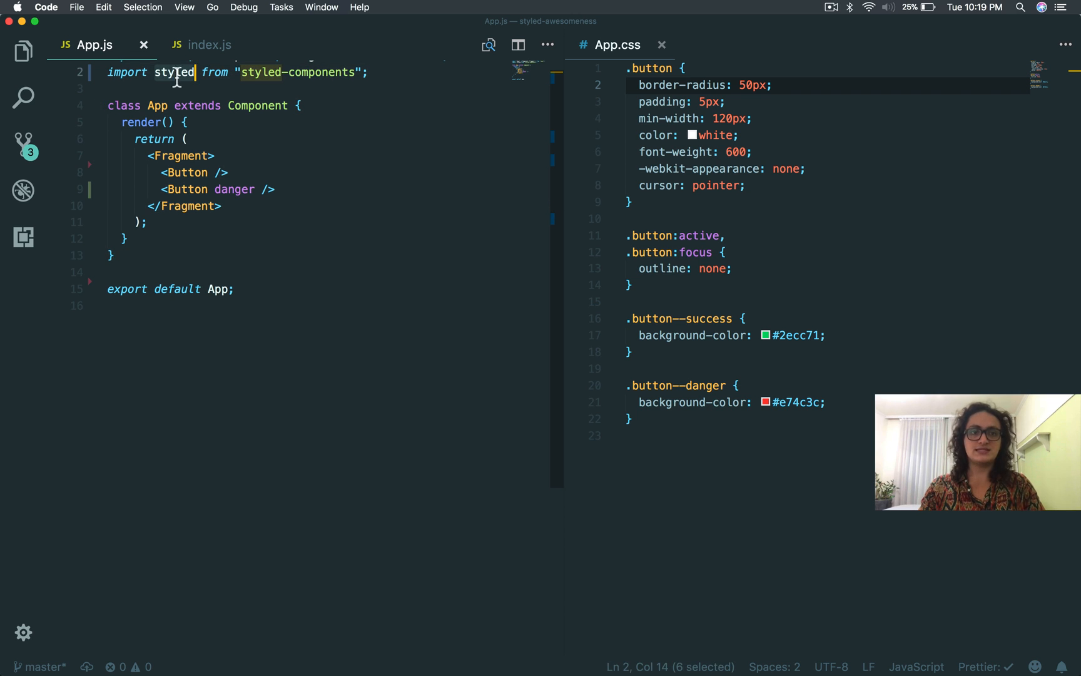
pyautogui.click(151, 256)
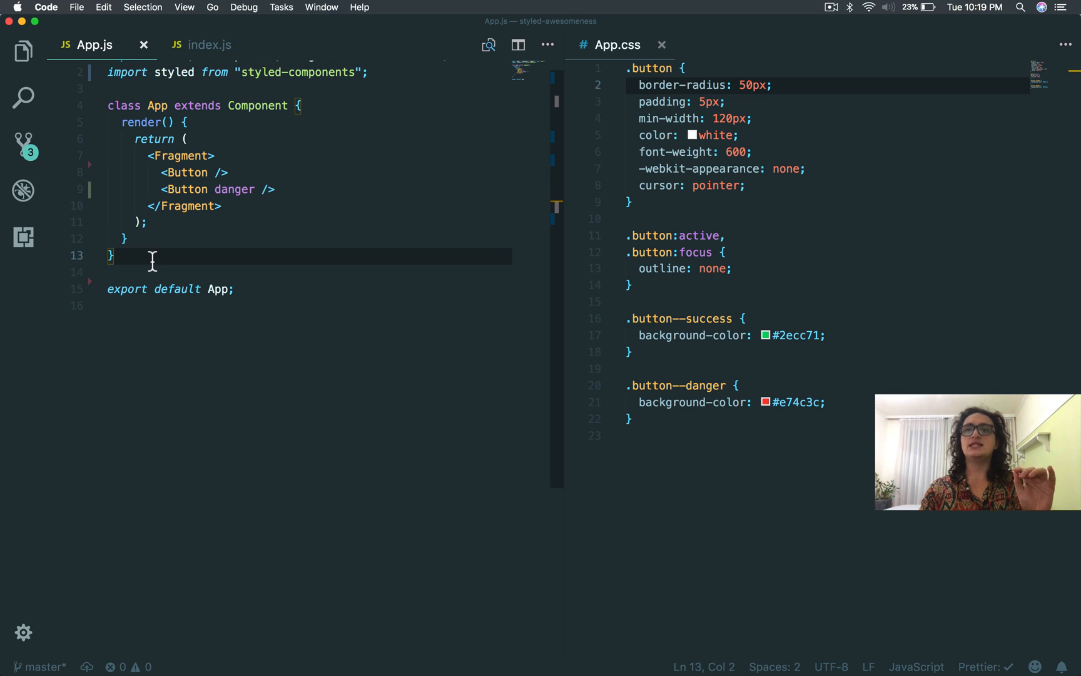
pyautogui.press('enter')
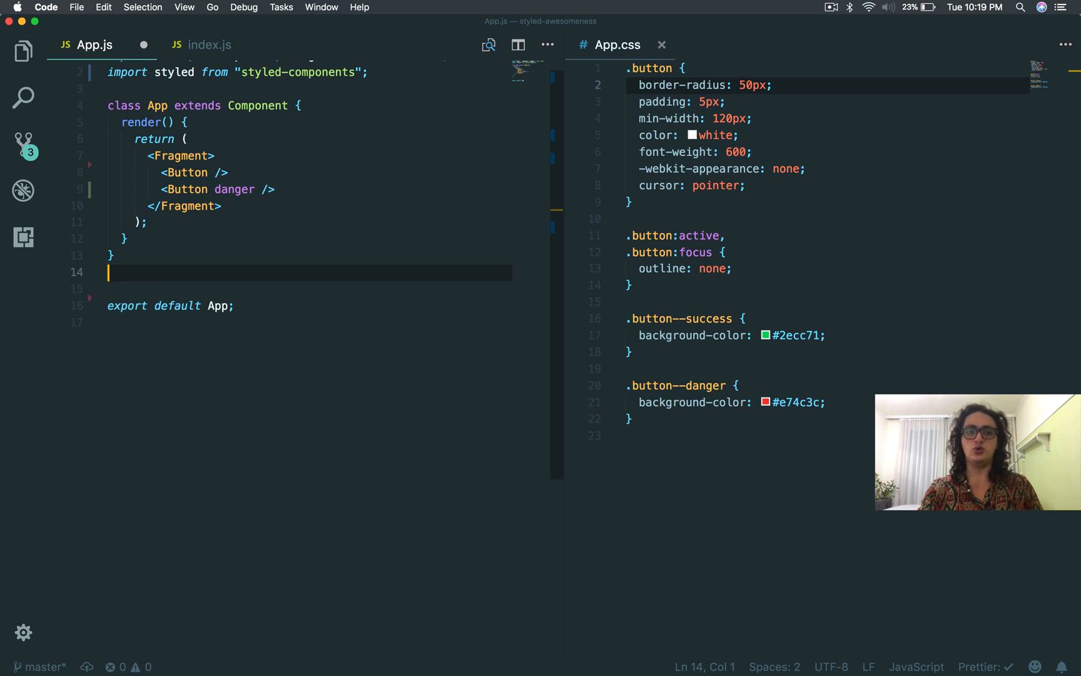
pyautogui.write('const Button')
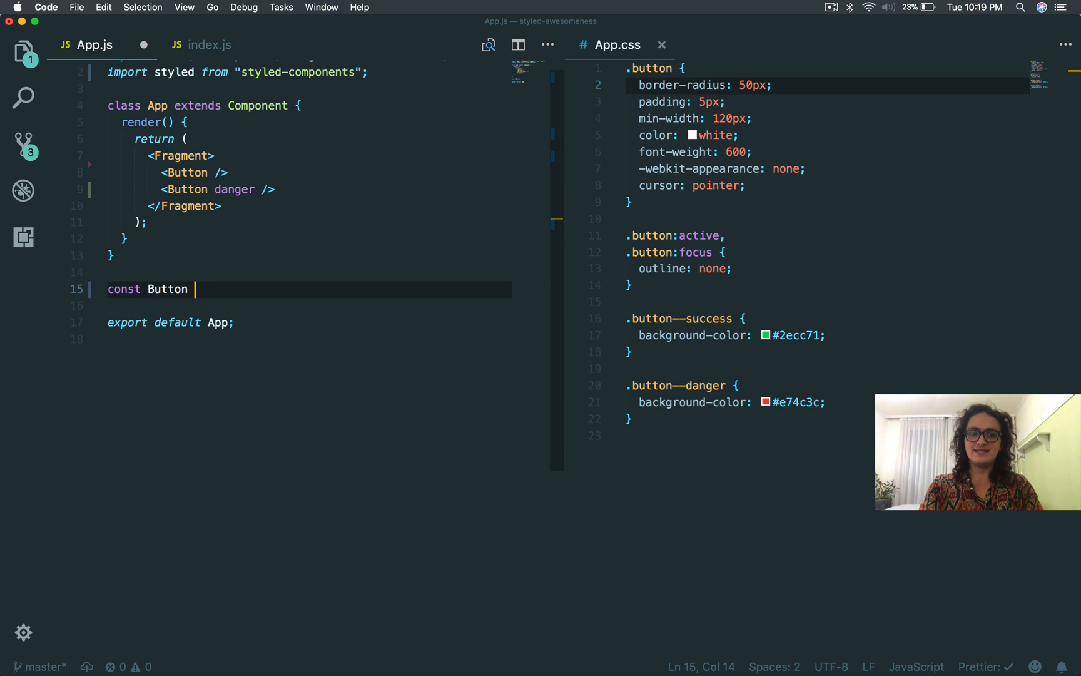
pyautogui.write('=')
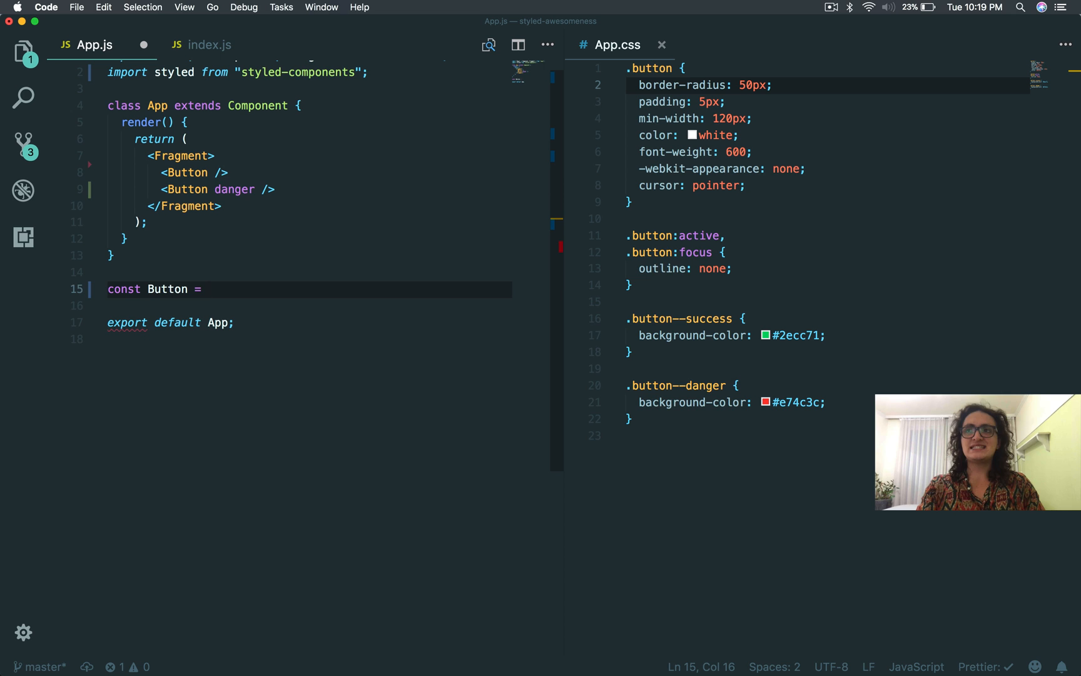
pyautogui.write('style')
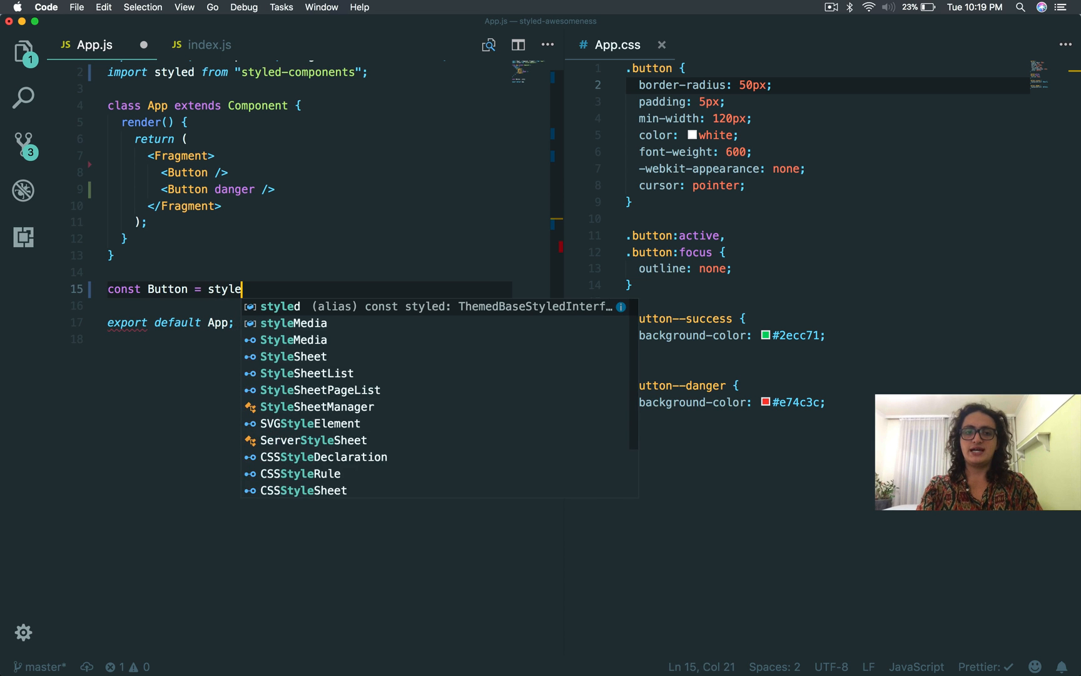
pyautogui.write('d')
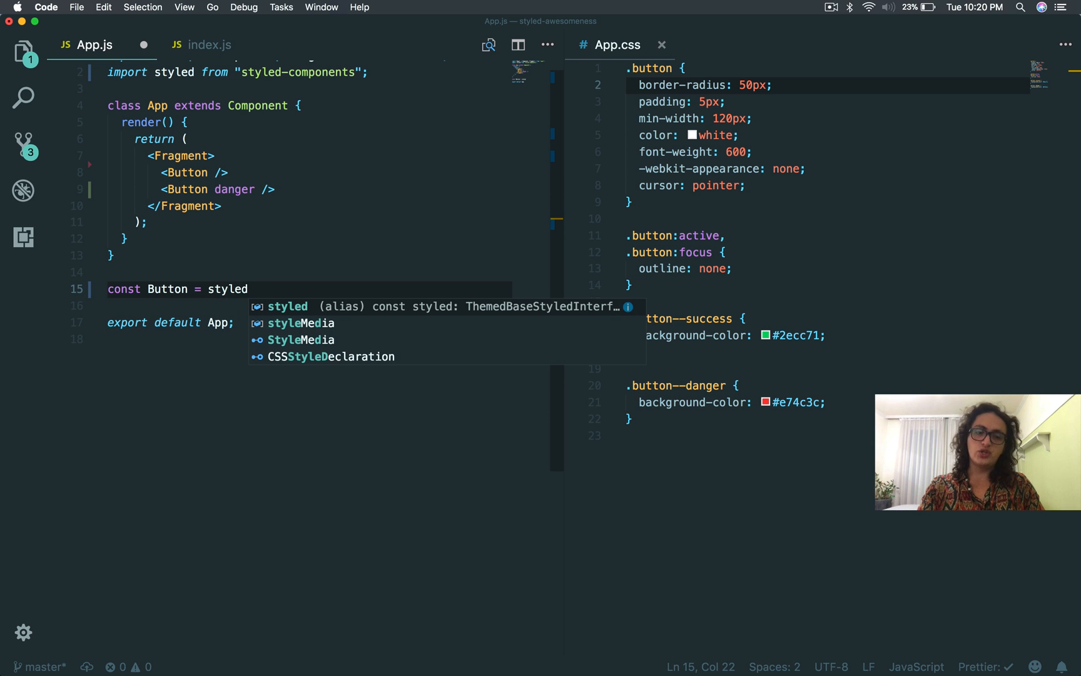
pyautogui.write('.')
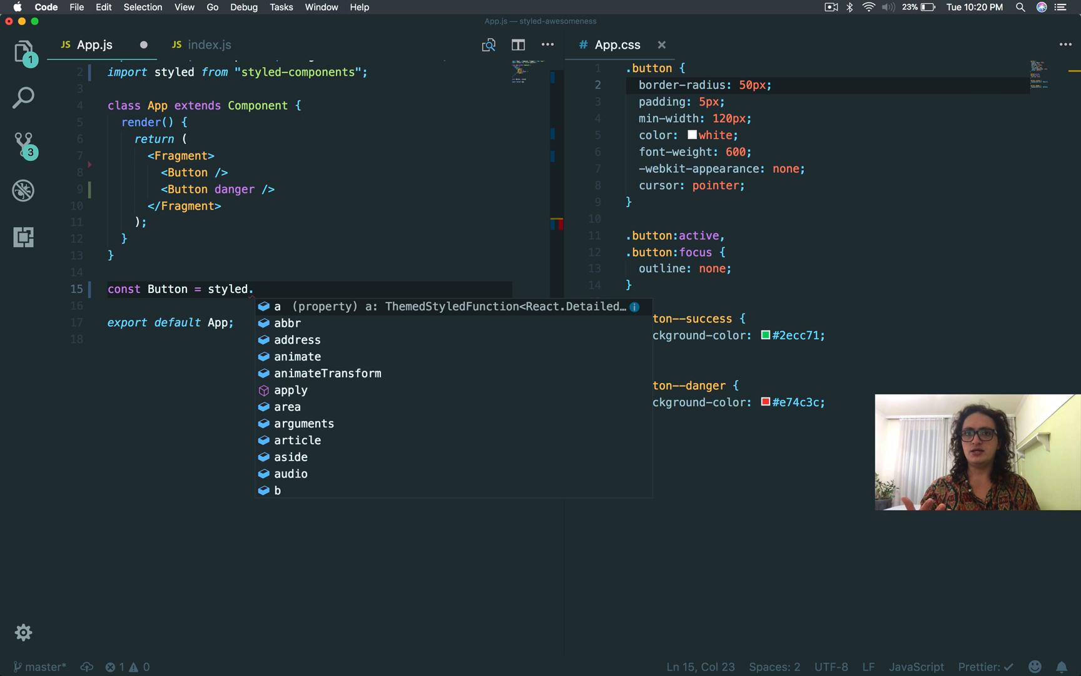
pyautogui.write('button')
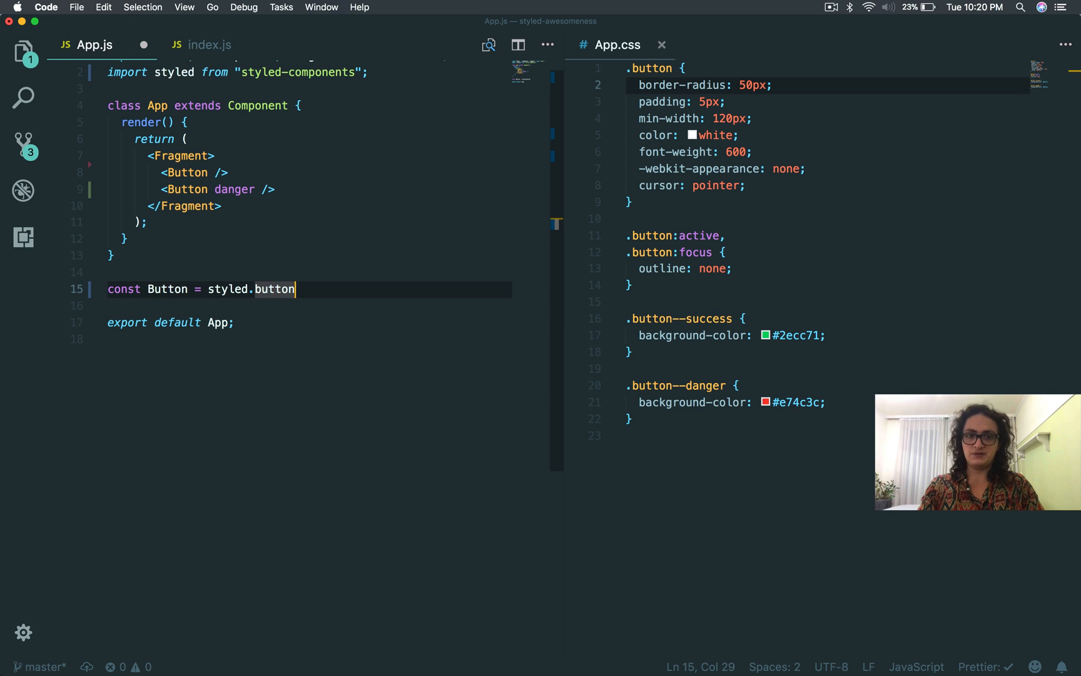
pyautogui.write('``')
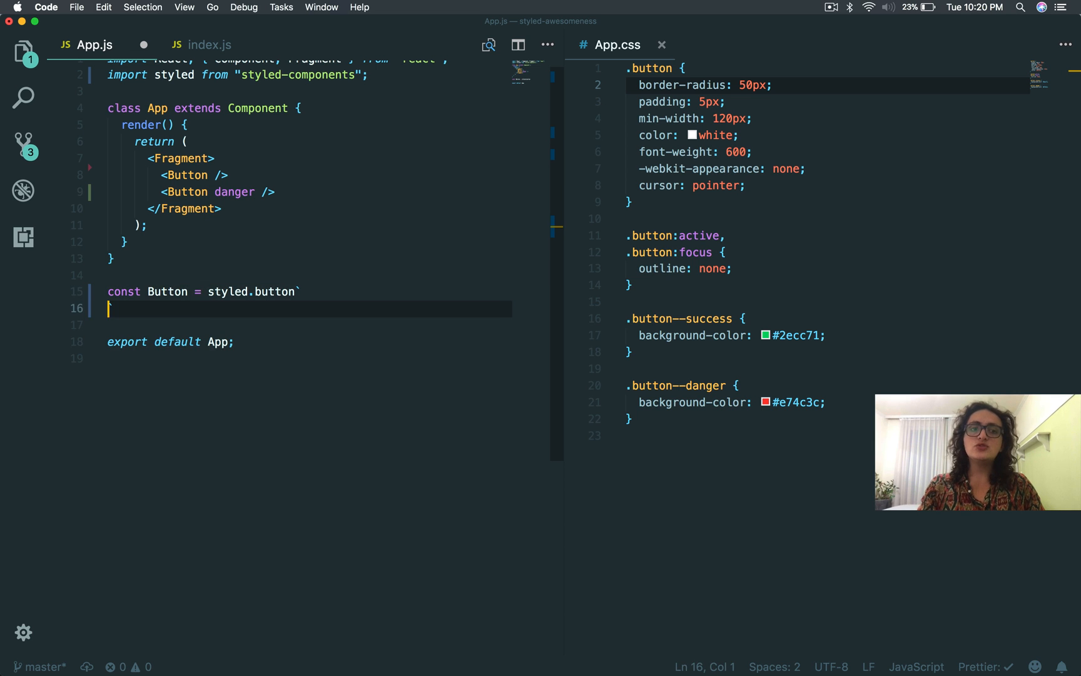
# Step: Fill Button's template literal with the button styles plus &:active, &:focus { outline: none; }
pyautogui.write('`')
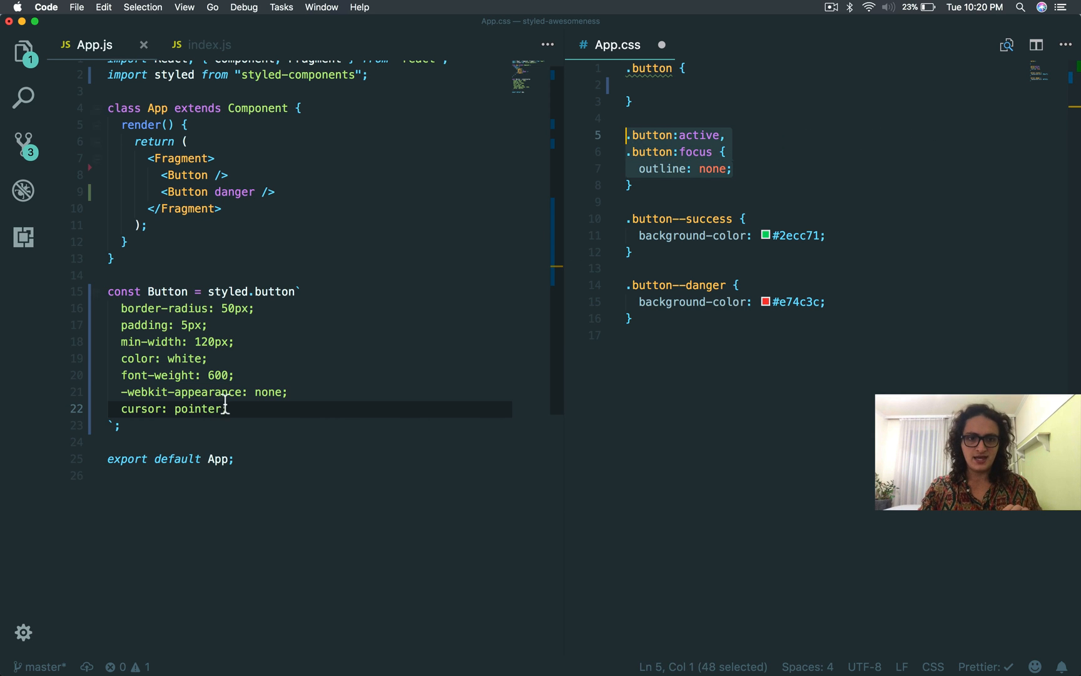
pyautogui.write('&')
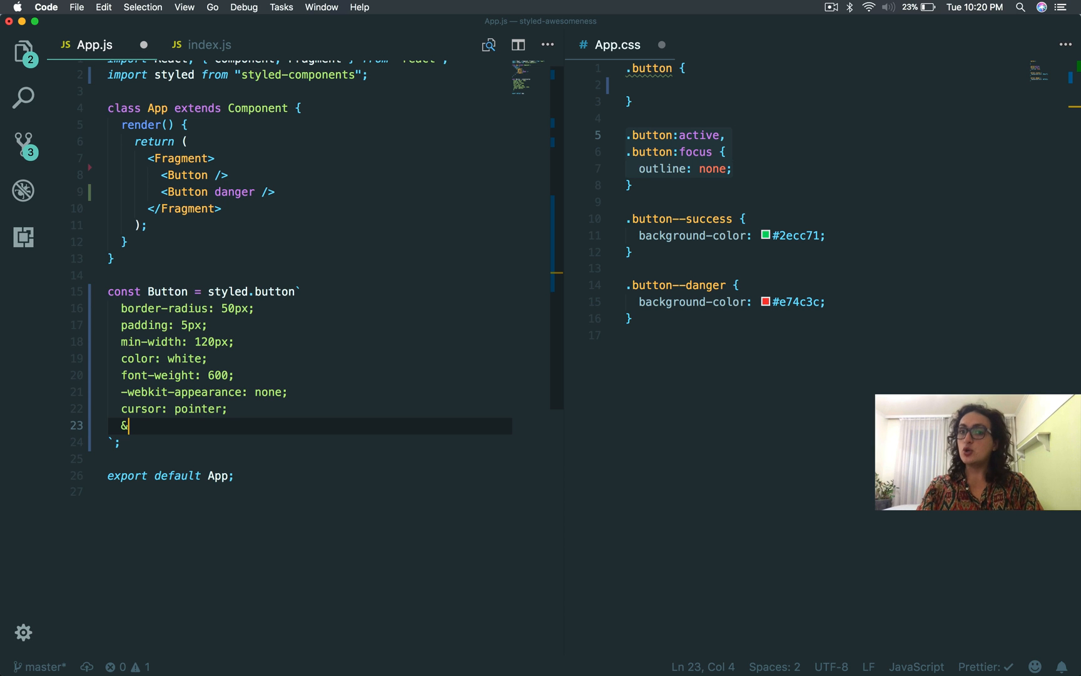
pyautogui.write(':activ')
pyautogui.write('&:')
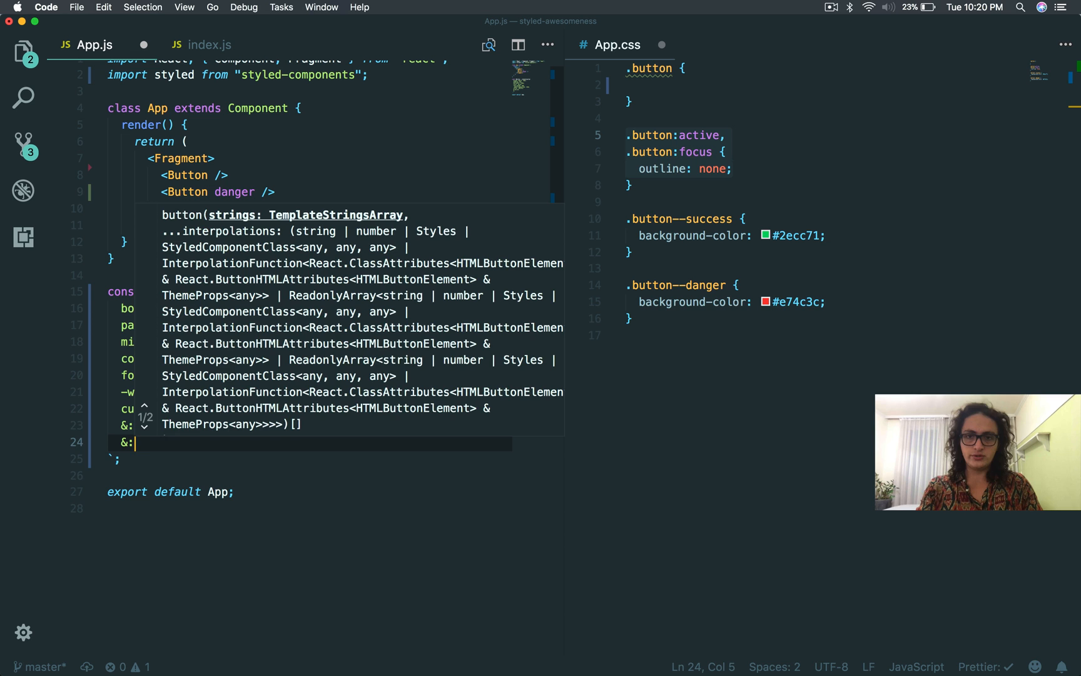
pyautogui.write('focus')
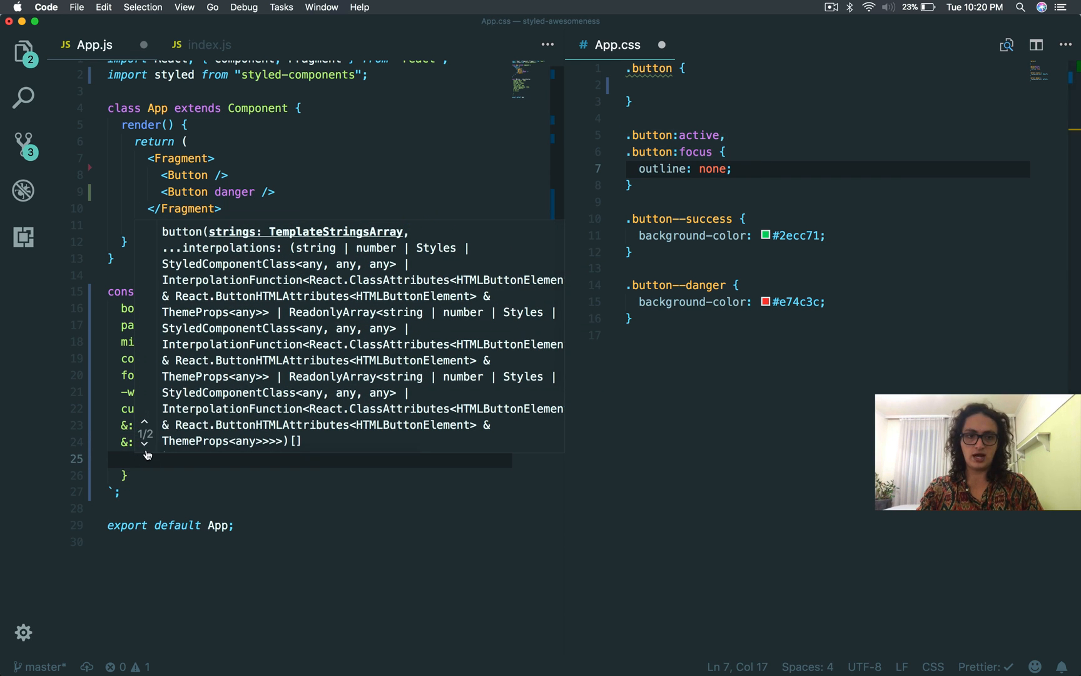
pyautogui.write('outl')
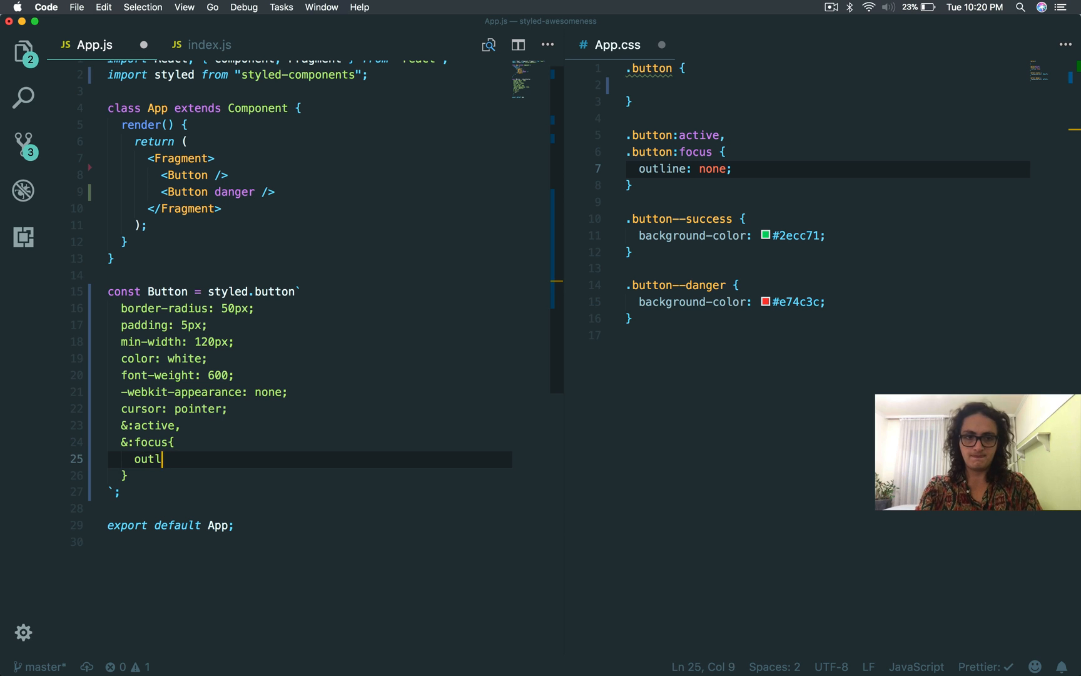
pyautogui.write('ine: none;')
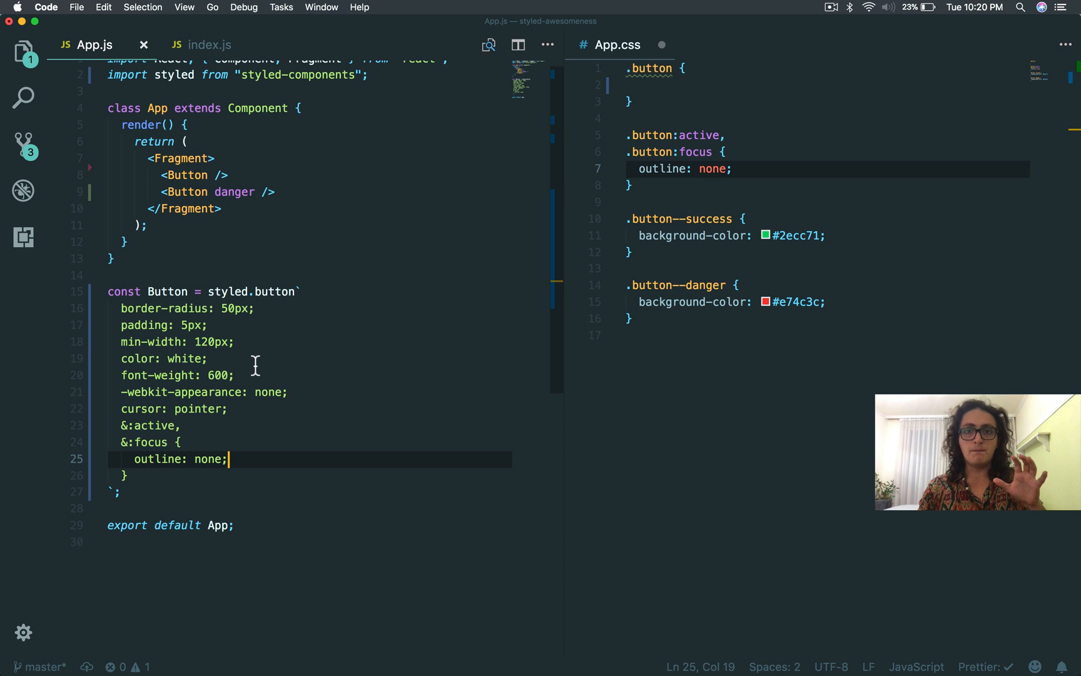
pyautogui.doubleClick(167, 291)
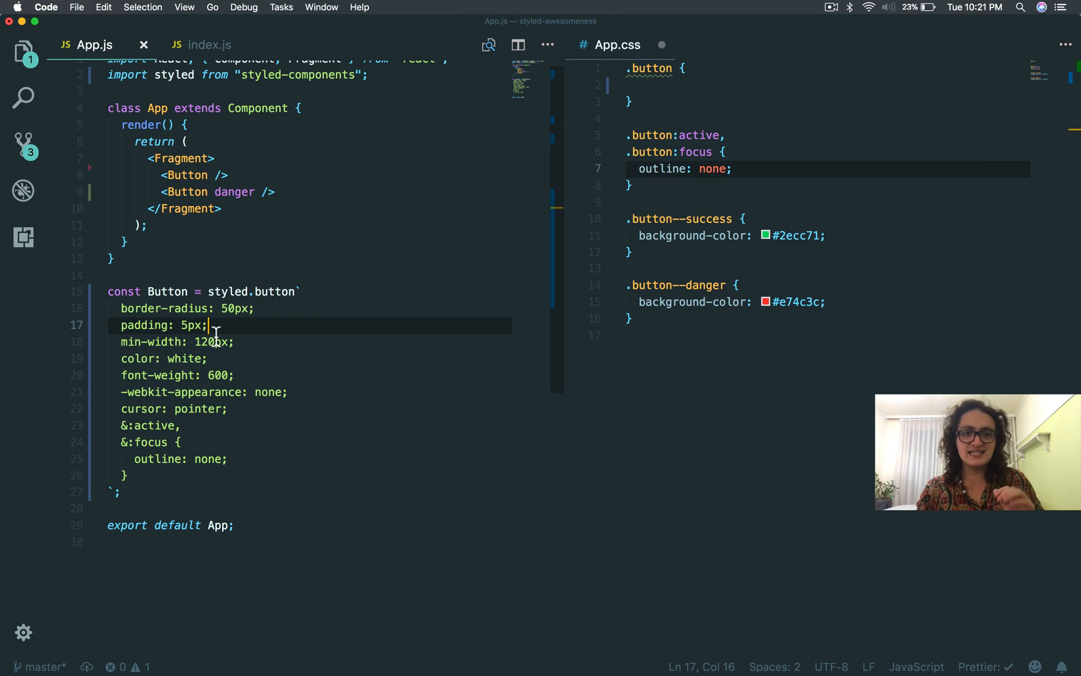
pyautogui.moveTo(274, 311)
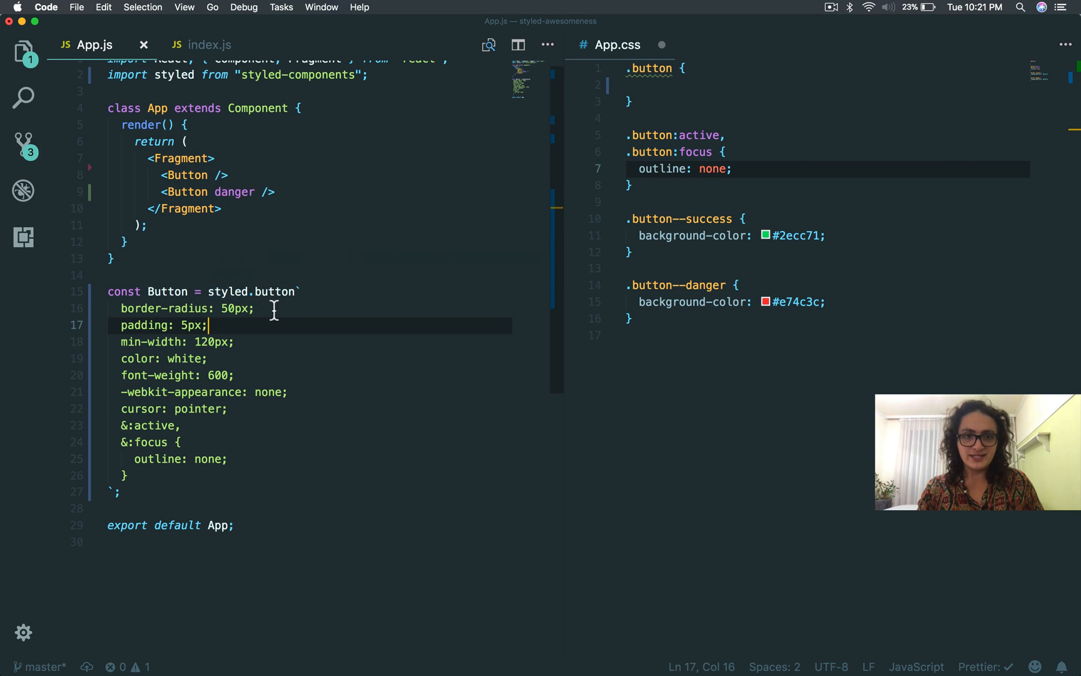
# Step: Start a new const declaration just after the App class, above Button
pyautogui.click(124, 309)
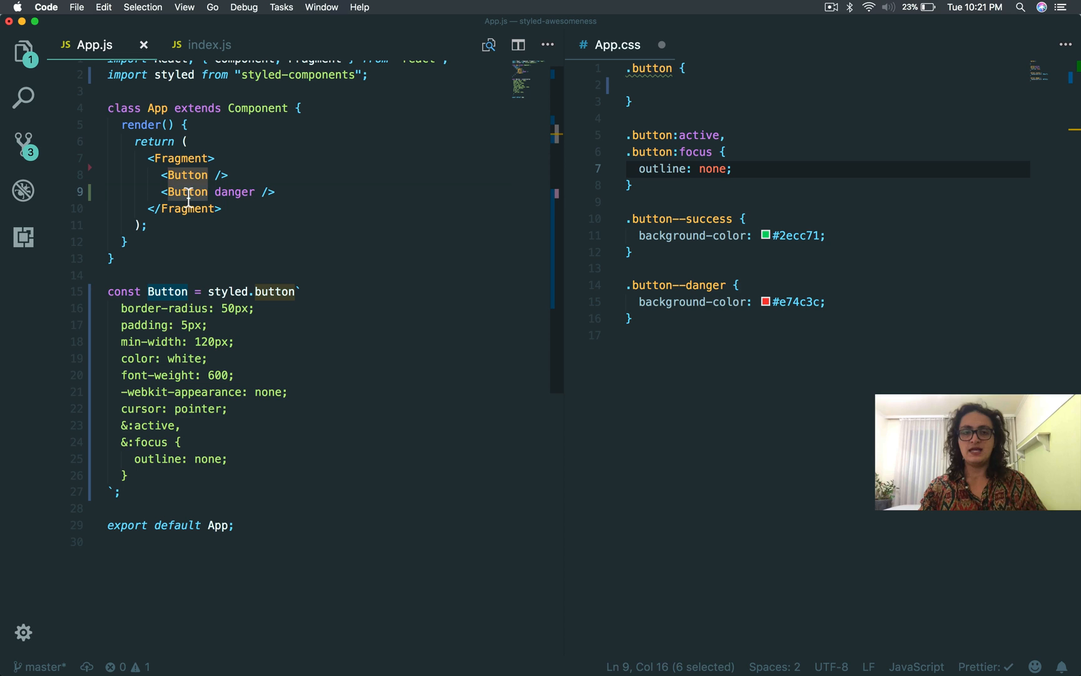
pyautogui.click(124, 241)
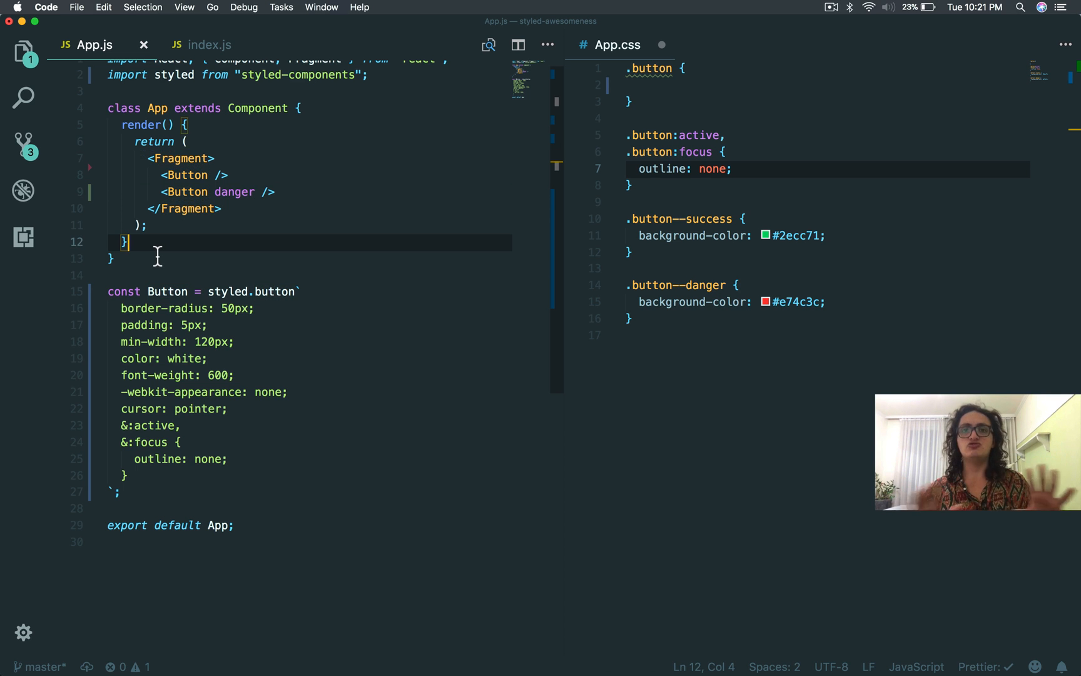
pyautogui.write('const Container = styled.')
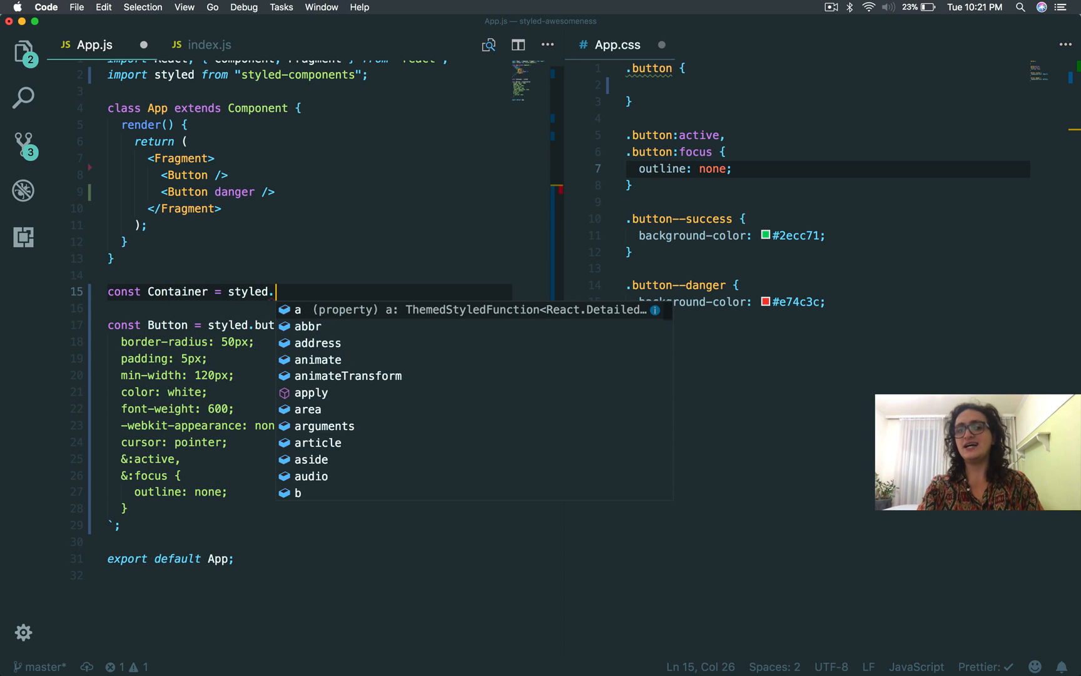
# Step: Make Container a styled.div with height 100vh and width 100%, beginning a background-color rule
pyautogui.write('div`')
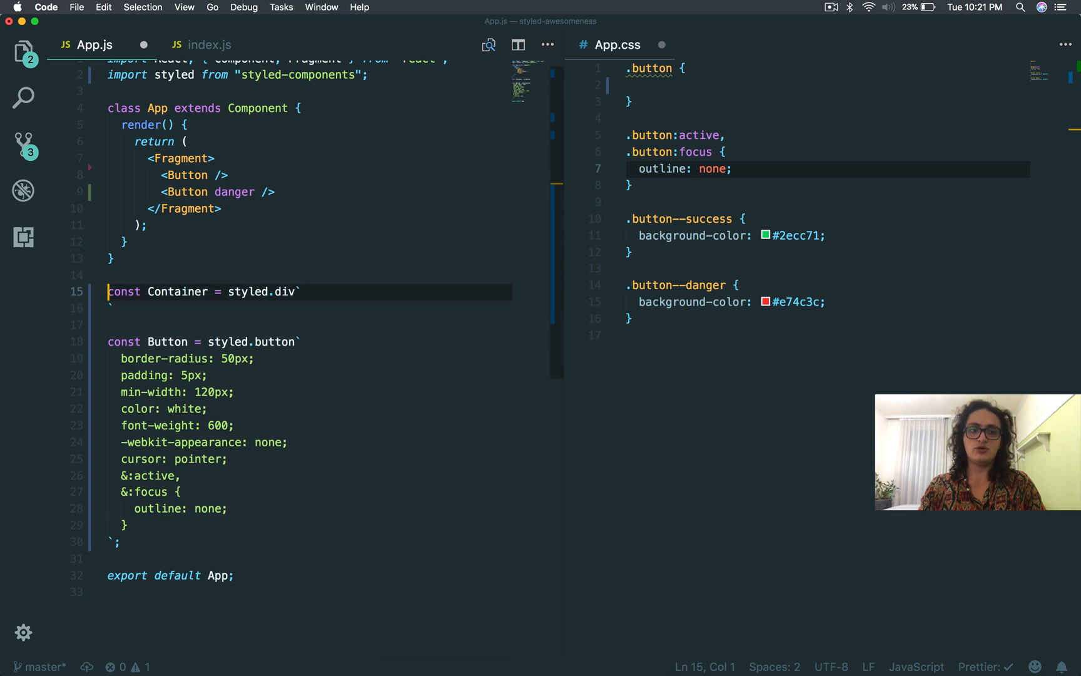
pyautogui.write('height:100vh;')
pyautogui.write('backgro')
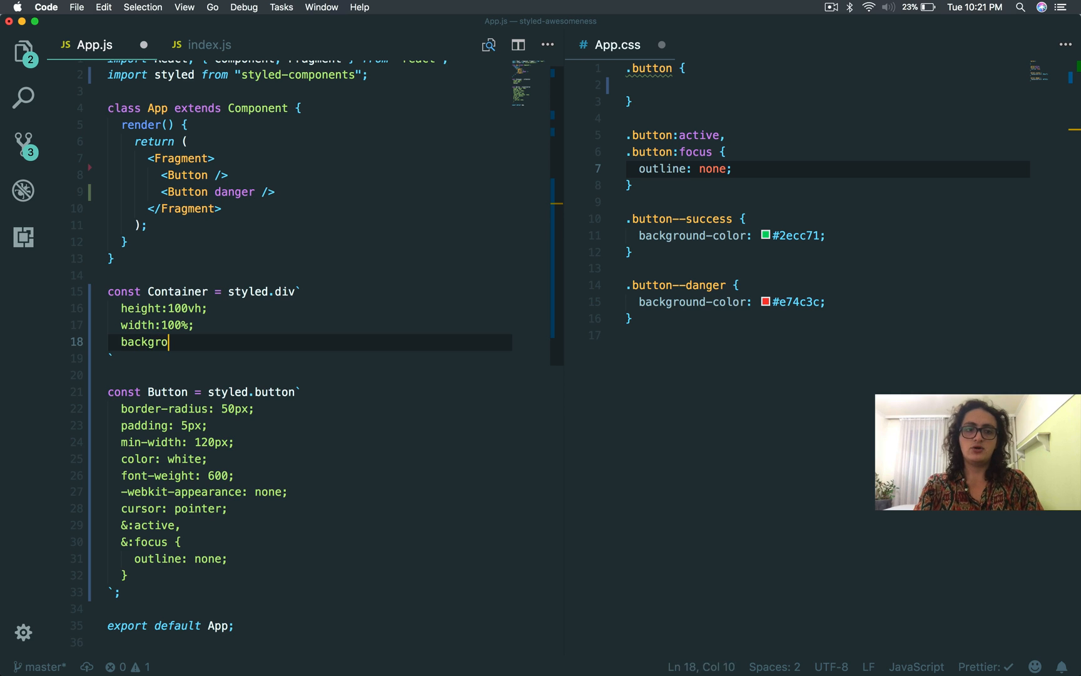
pyautogui.write('und-color')
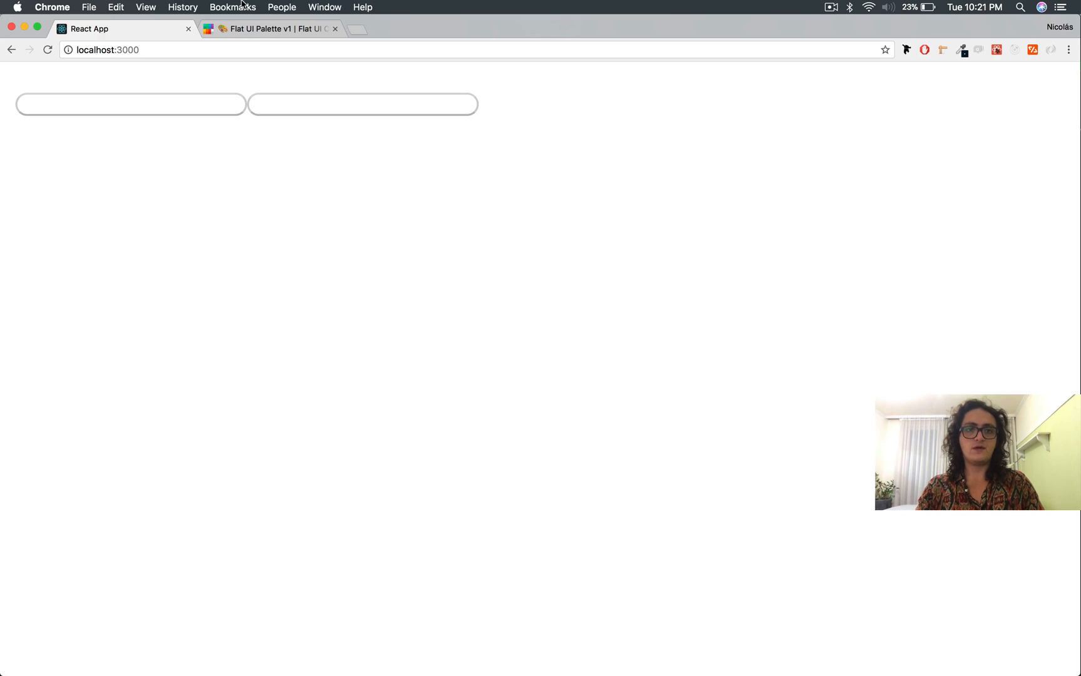
# Step: Look at the Flat UI colour palette tab, then return to the React app at localhost:3000
pyautogui.click(269, 28)
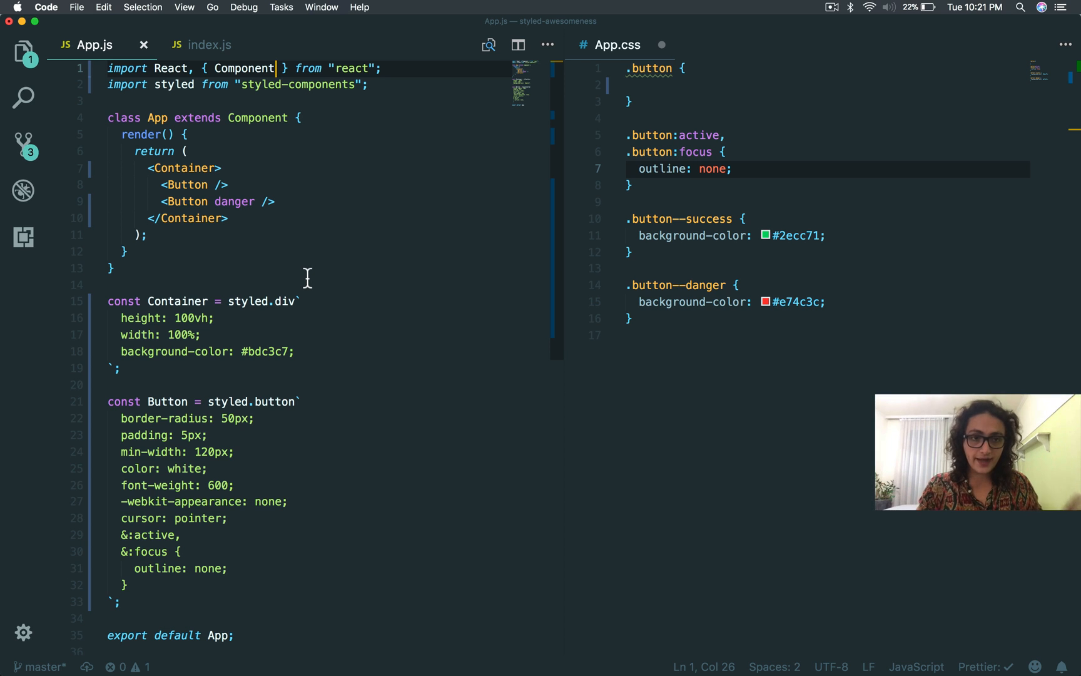
pyautogui.moveTo(306, 302)
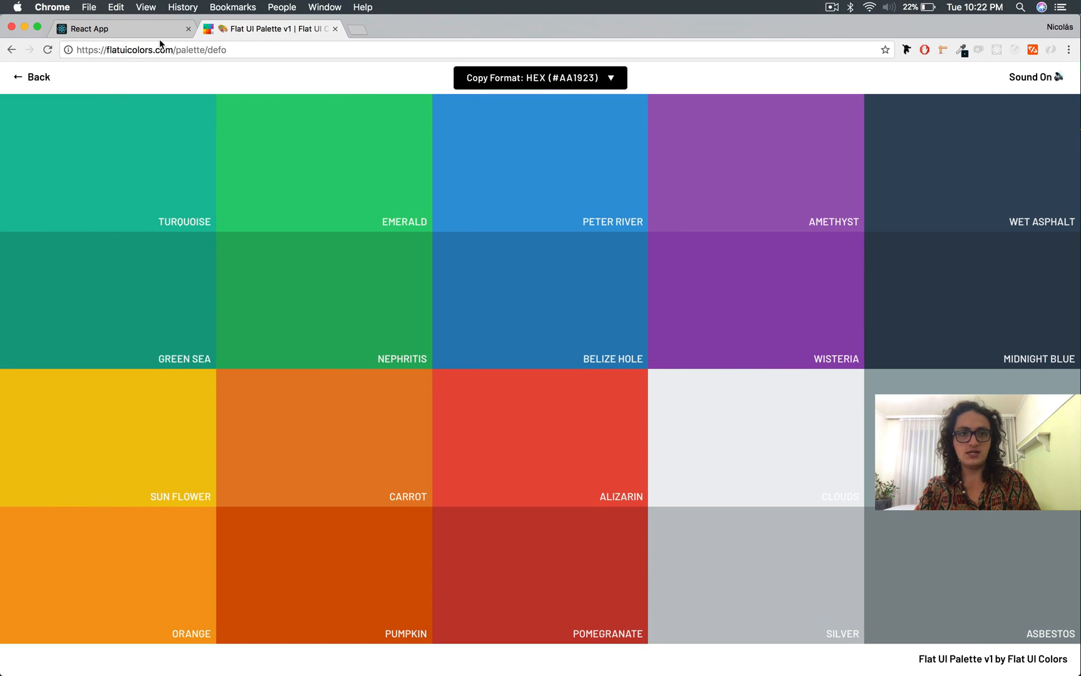
pyautogui.click(87, 28)
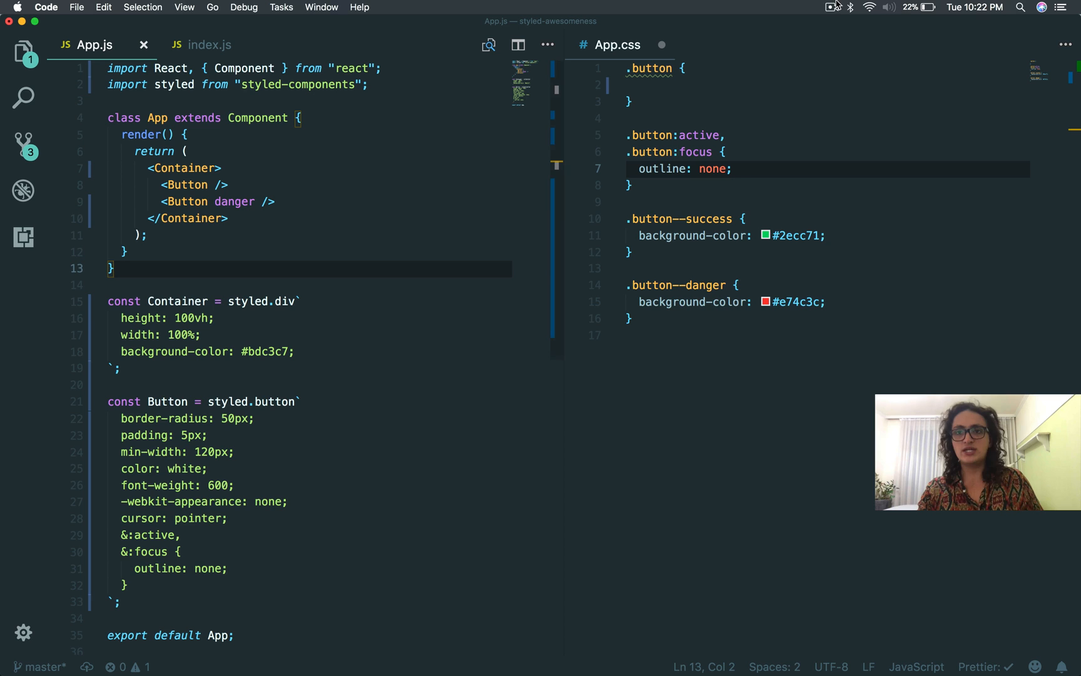
pyautogui.moveTo(445, 229)
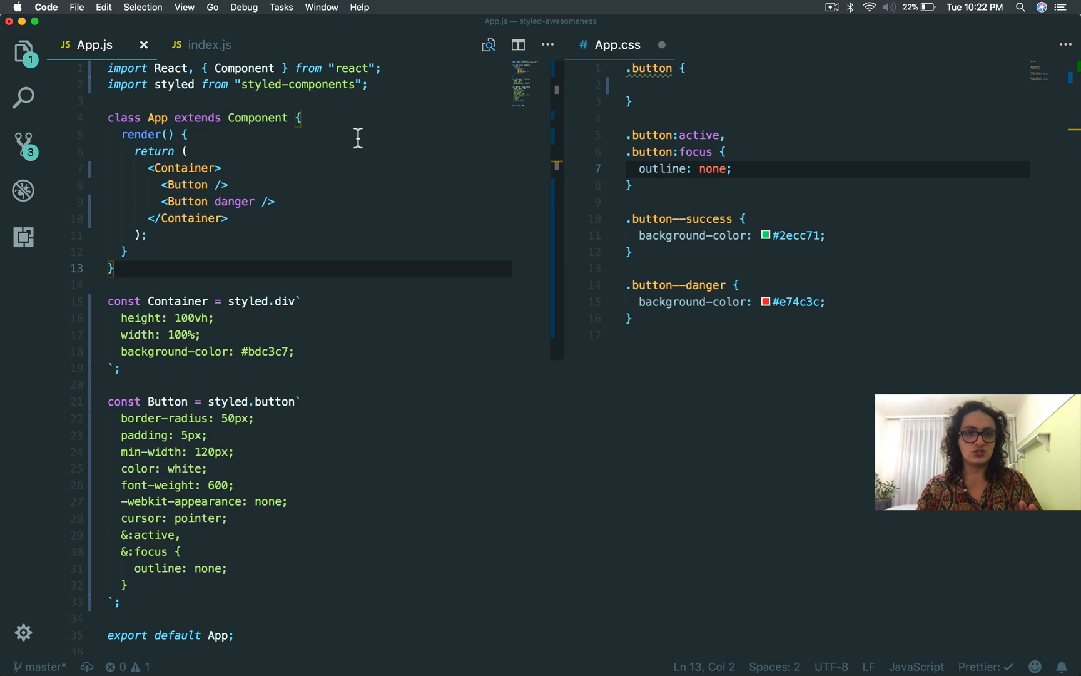
# Step: Remove the .button and :active/:focus rules from App.css and add success to the first Button
pyautogui.click(638, 185)
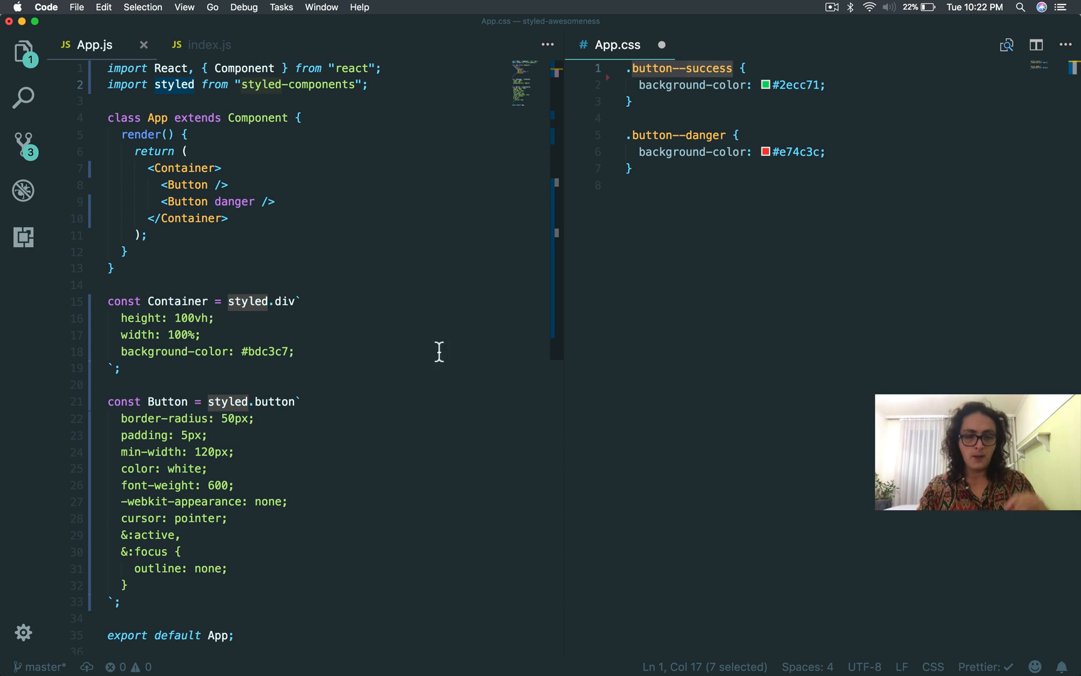
pyautogui.moveTo(200, 330)
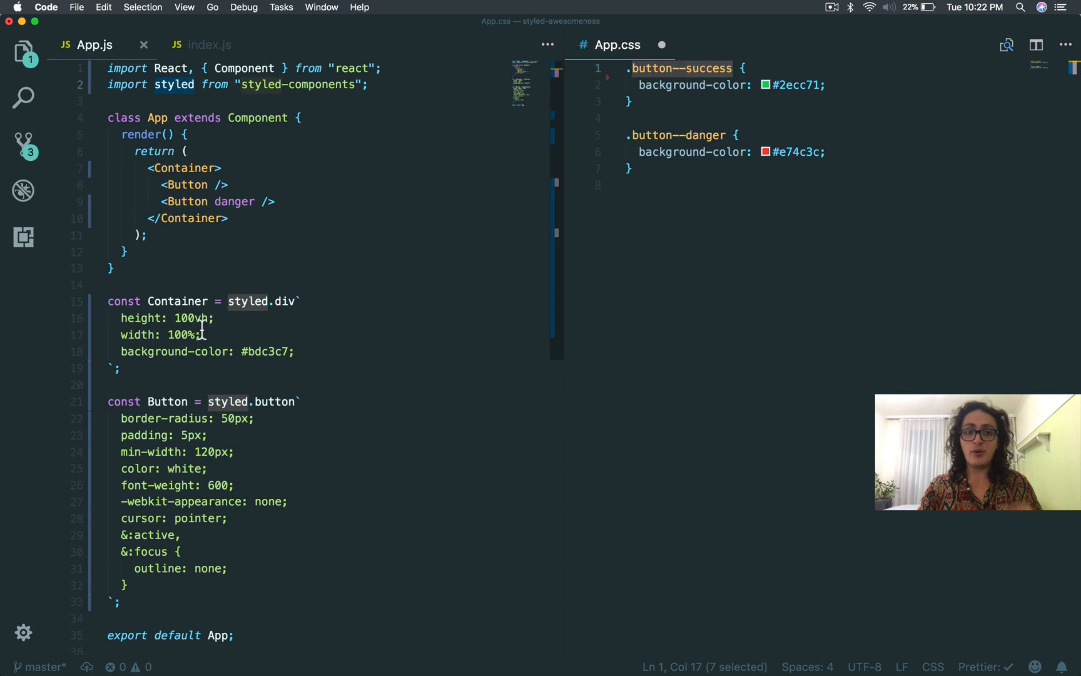
pyautogui.doubleClick(177, 302)
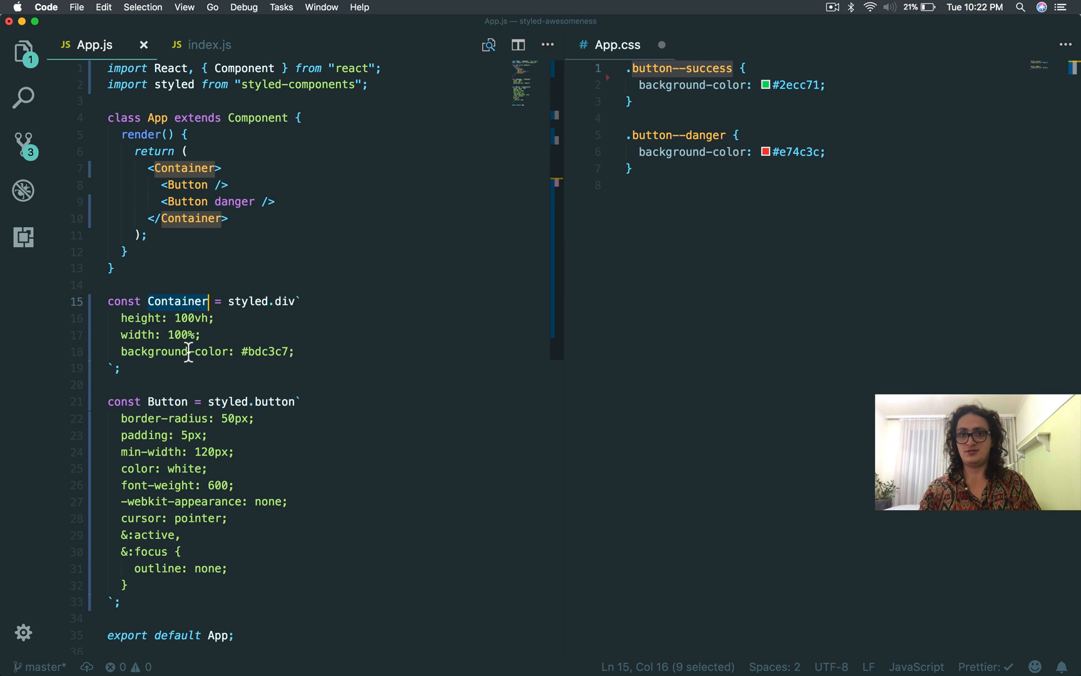
pyautogui.click(228, 219)
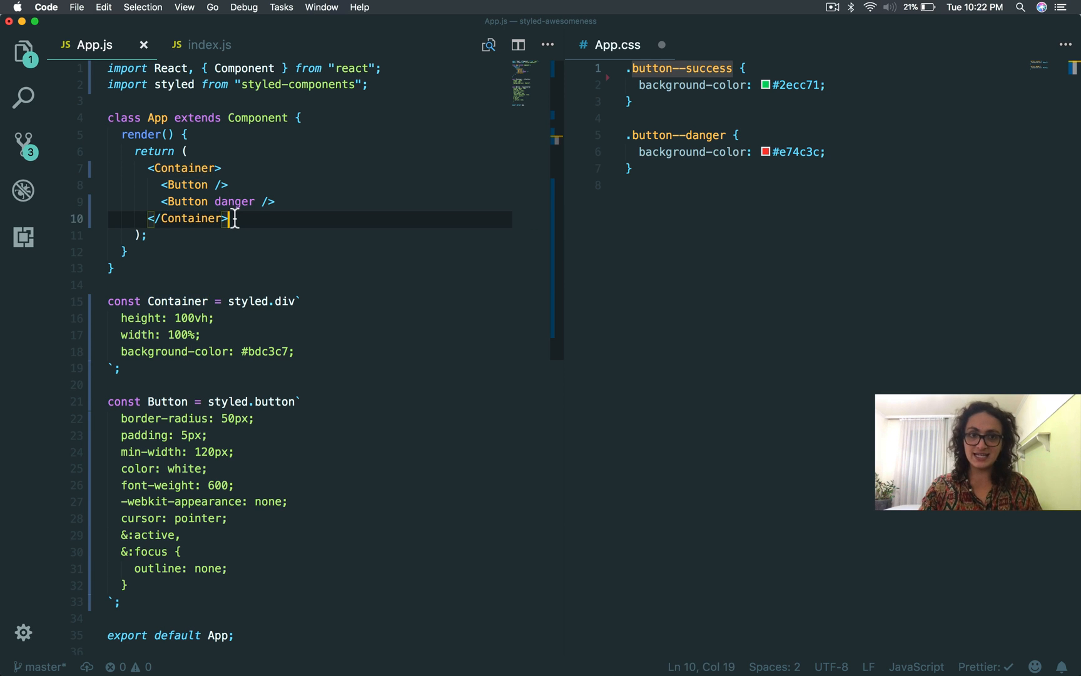
pyautogui.doubleClick(235, 202)
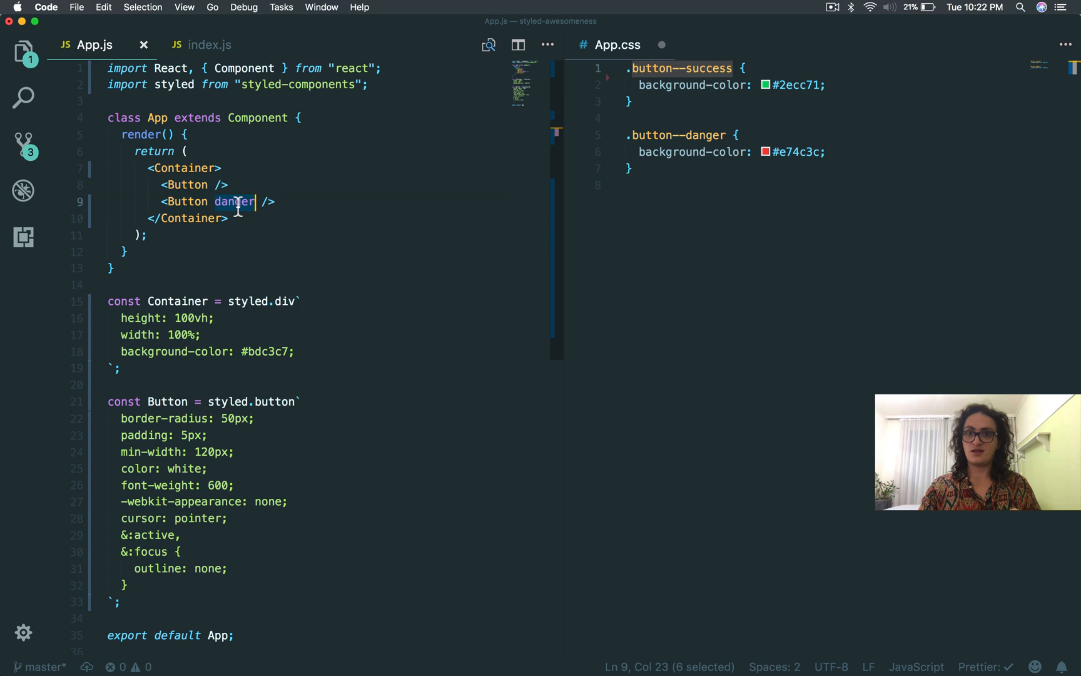
pyautogui.click(217, 184)
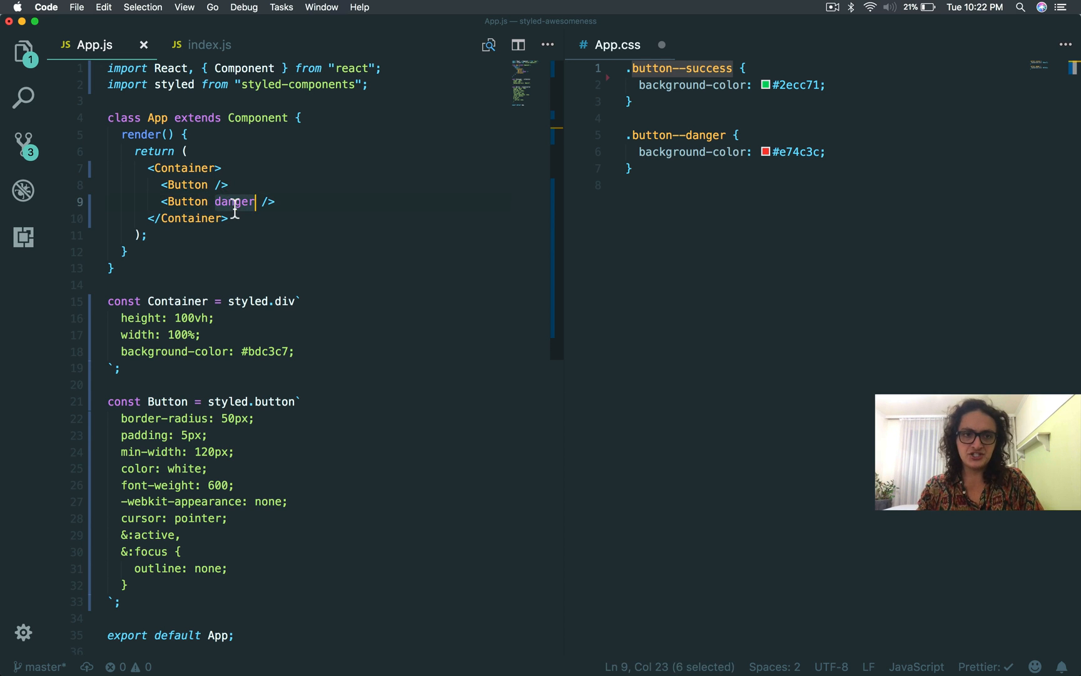
pyautogui.write('success')
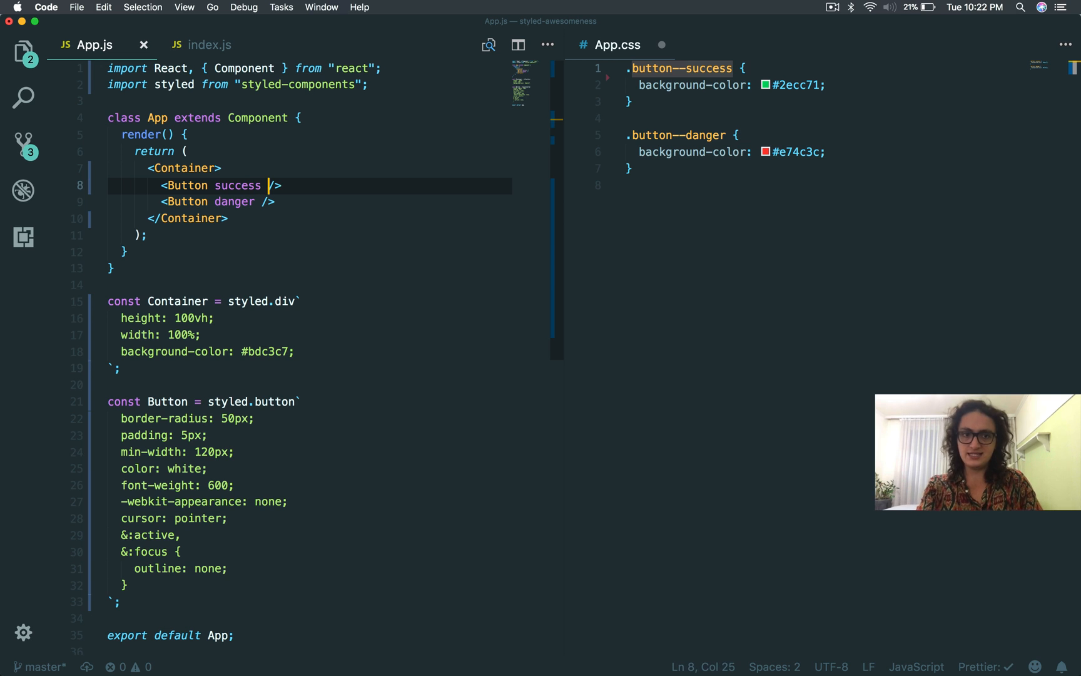
# Step: Give Button background-color: ${props => props.danger ? "#e74c3c" : ...} in its styles
pyautogui.click(183, 568)
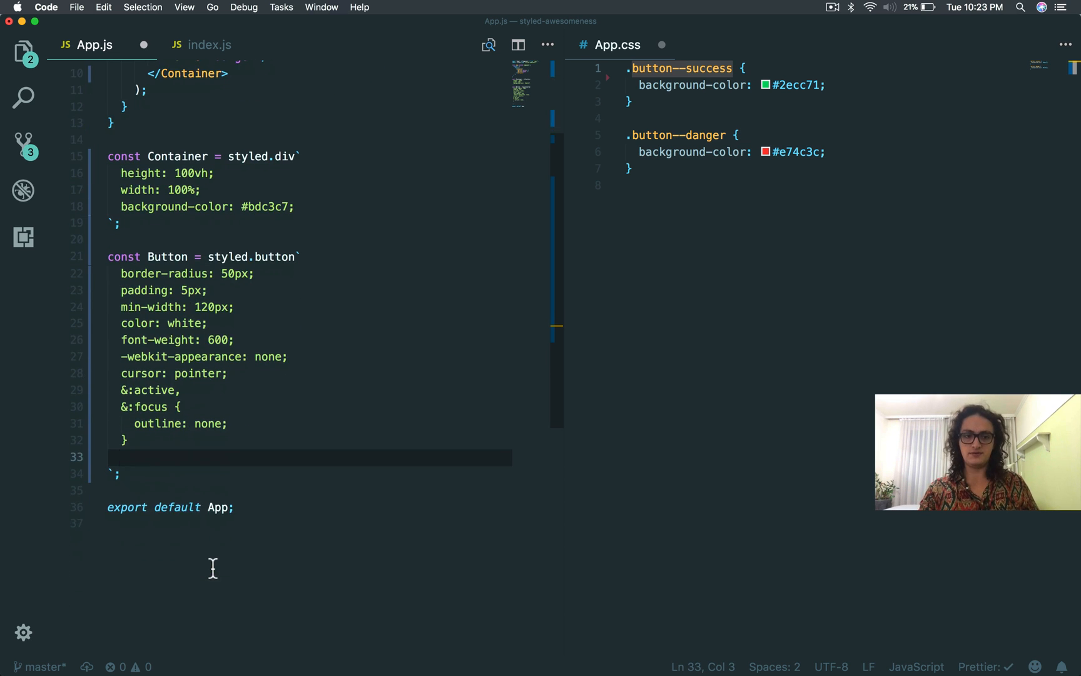
pyautogui.write('background-color:')
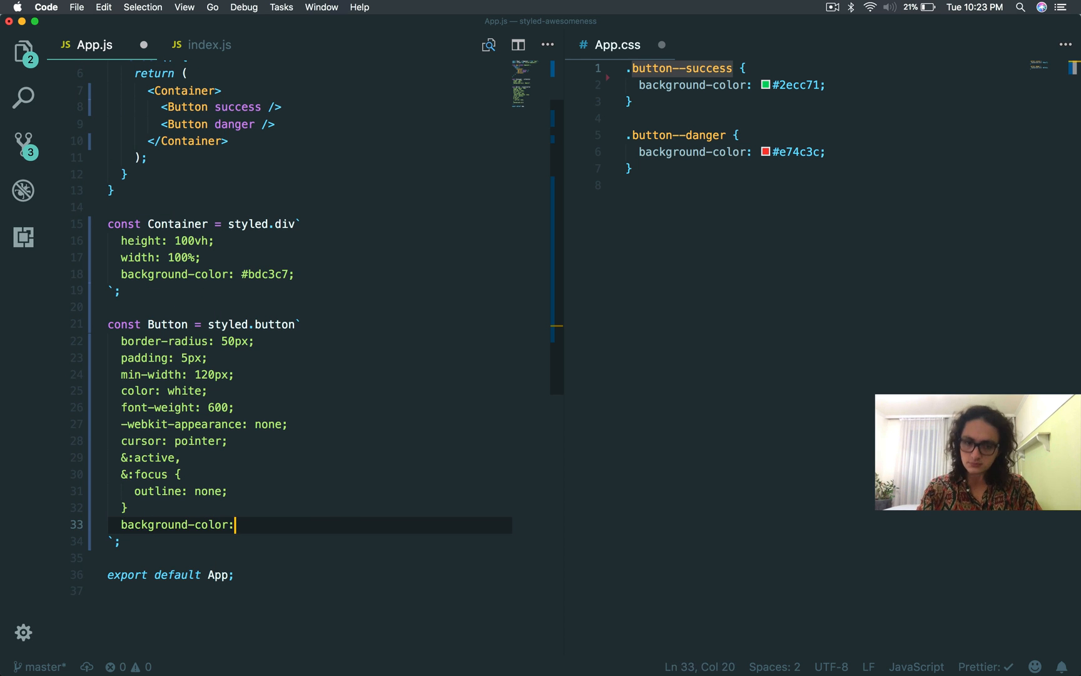
pyautogui.write('${}')
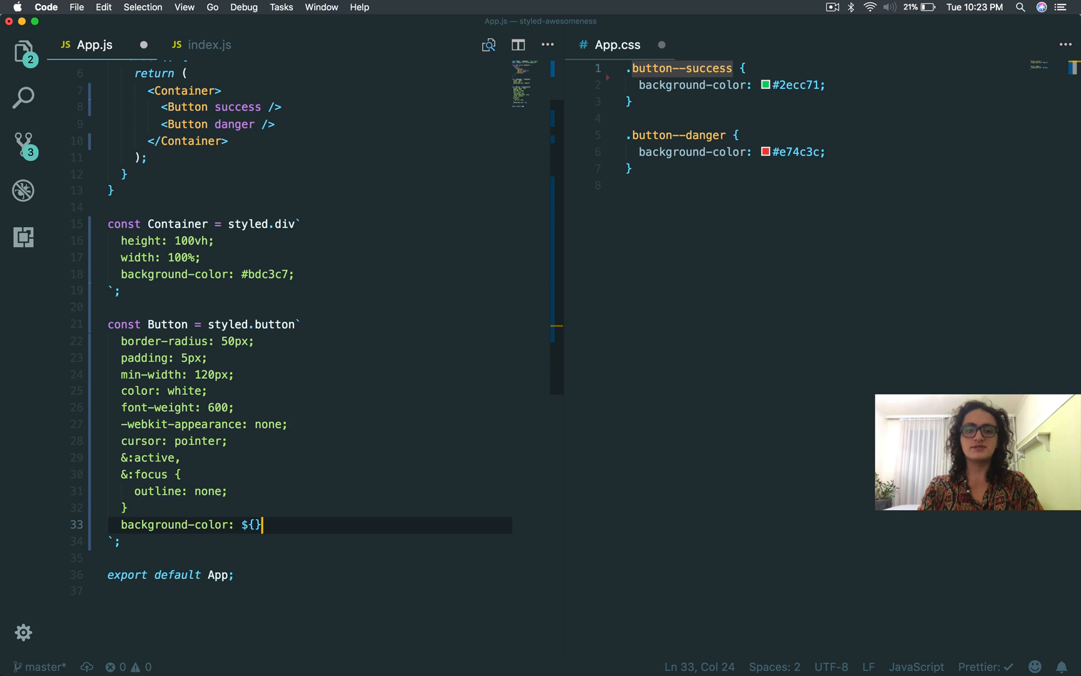
pyautogui.write('props =')
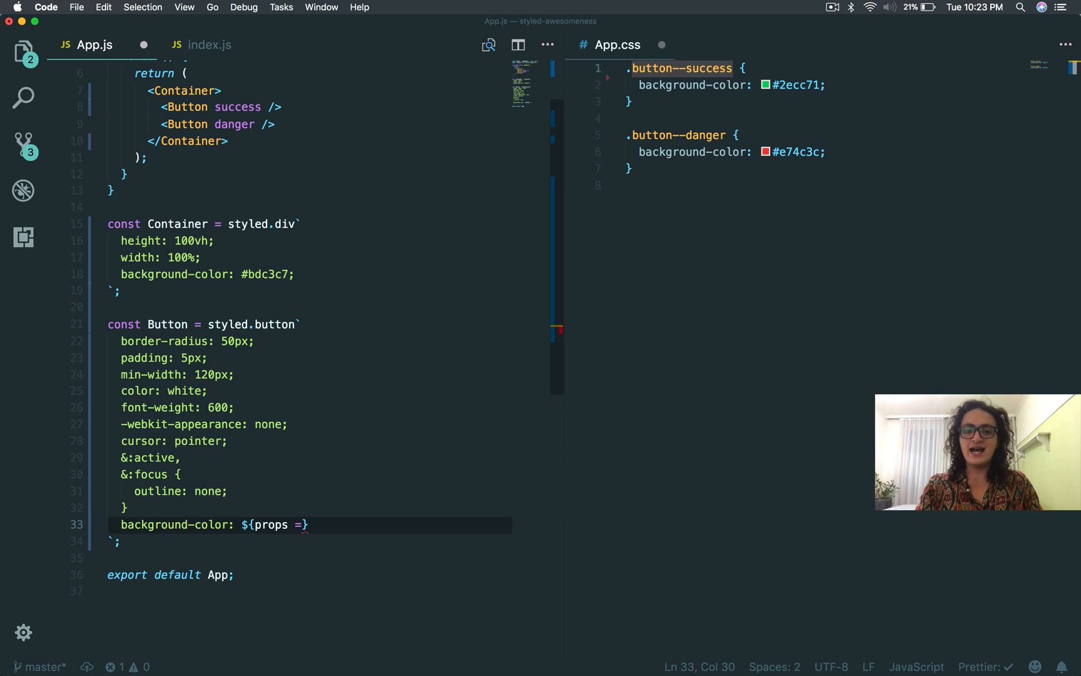
pyautogui.write('=> props.danger ?')
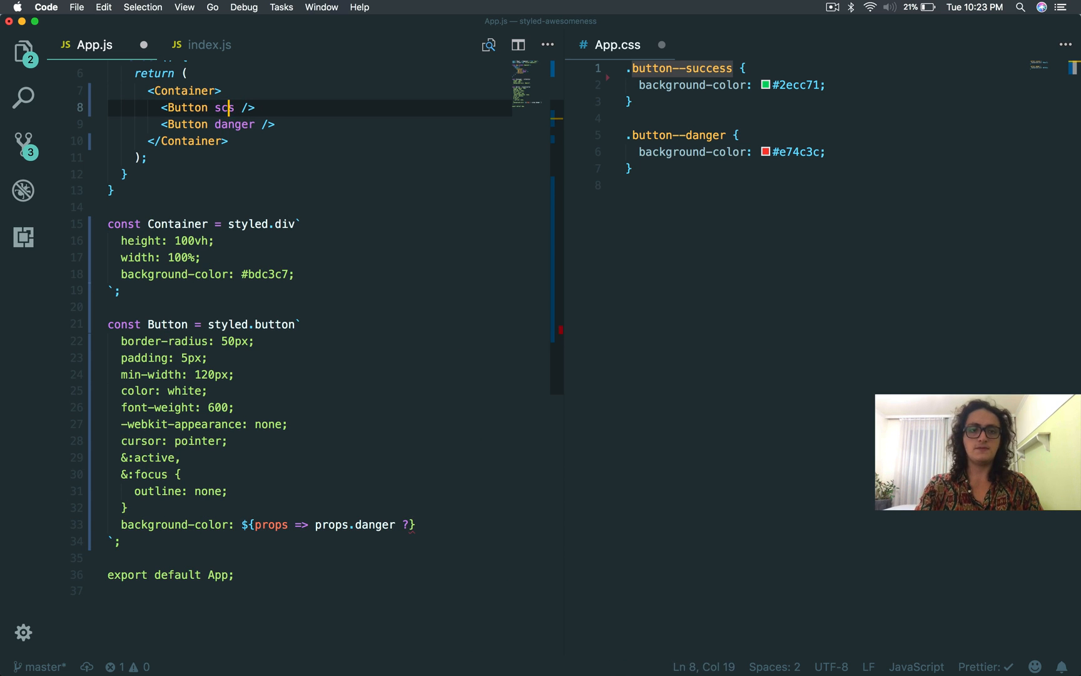
pyautogui.click(356, 525)
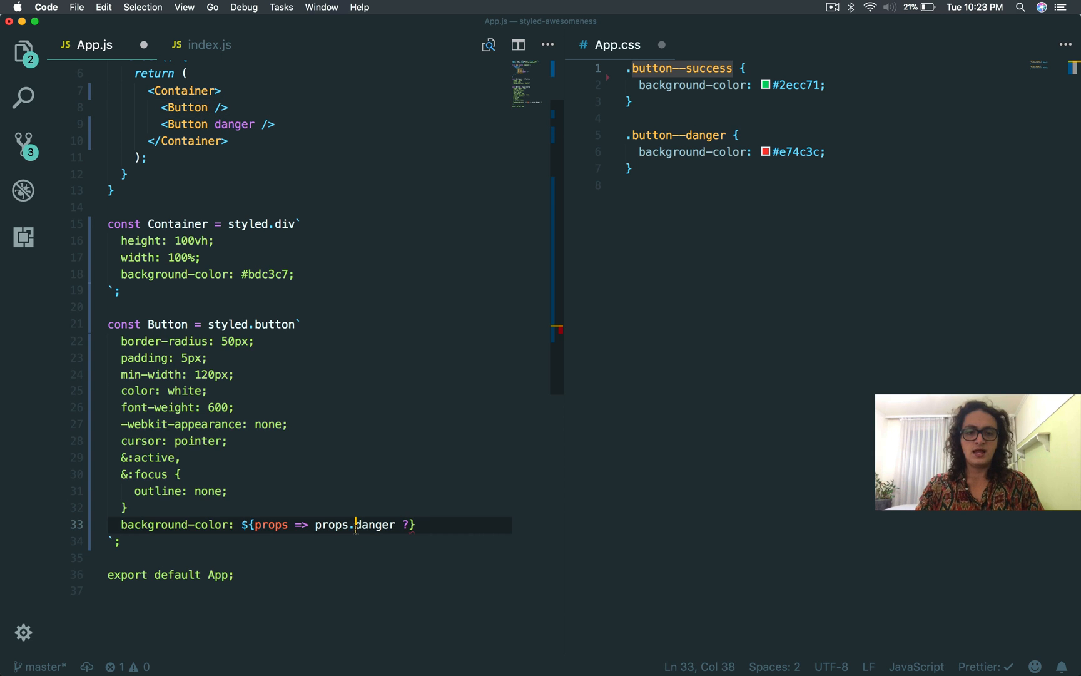
pyautogui.write('" "')
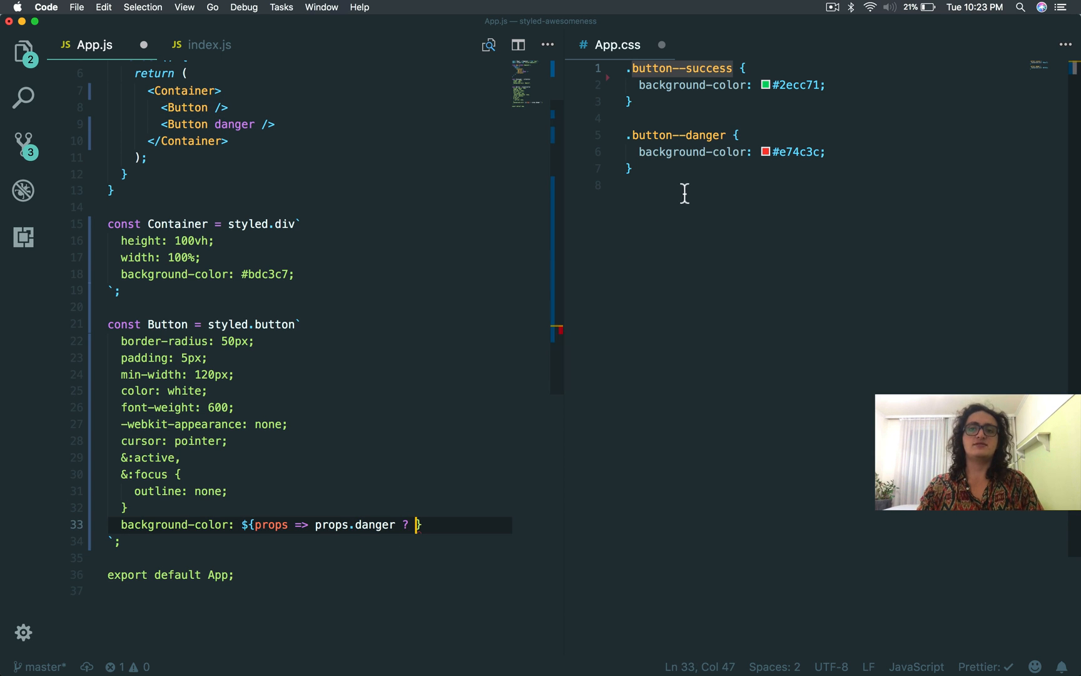
pyautogui.moveTo(790, 152)
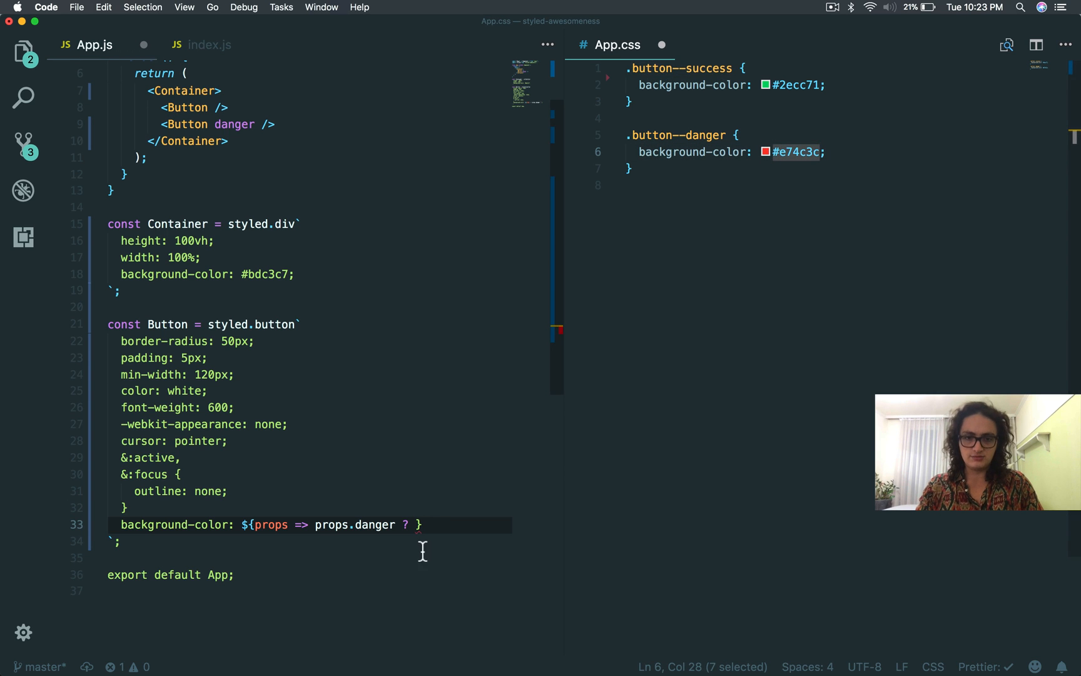
pyautogui.write('"#e74c3c" : "#')
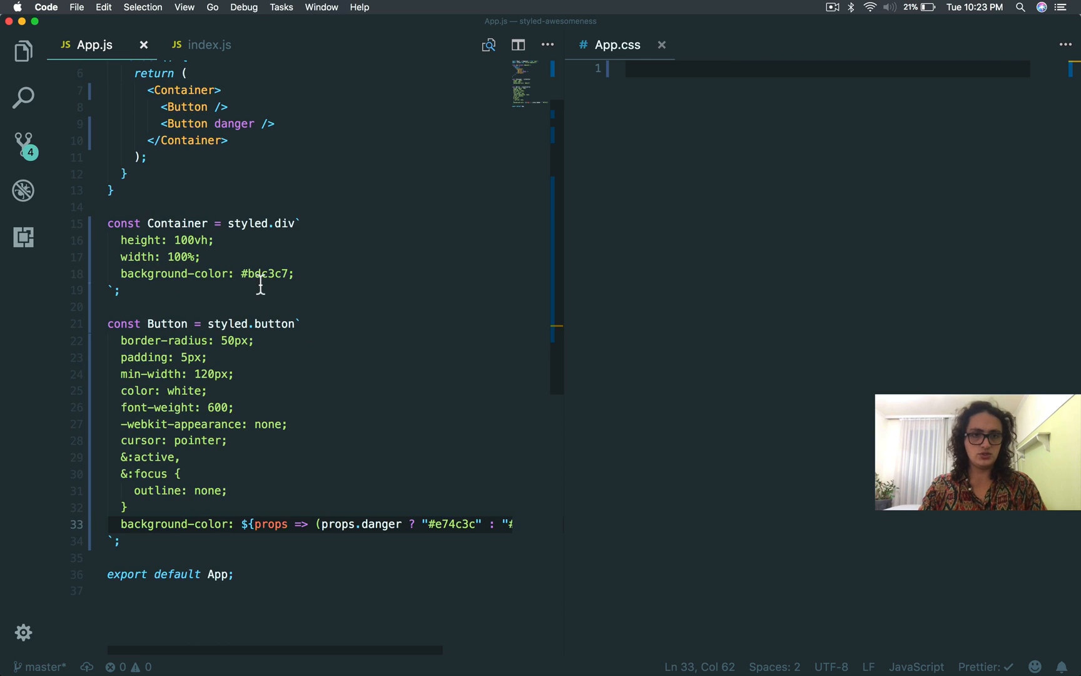
# Step: Set Container's background to pink and make both Buttons display the text Hello
pyautogui.write('pn')
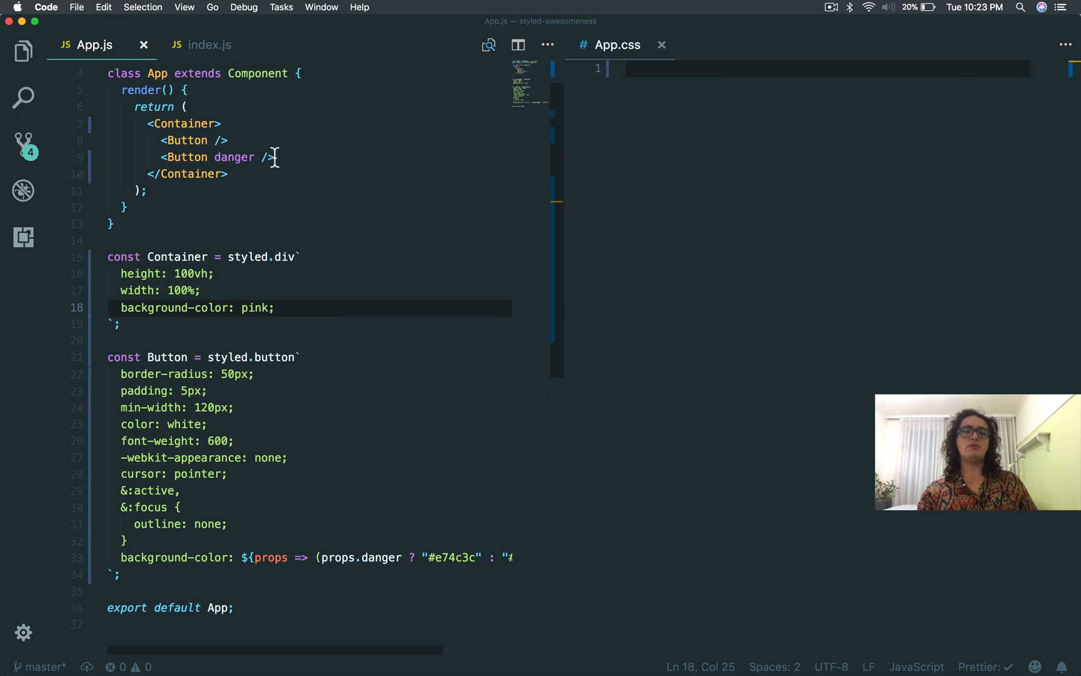
pyautogui.click(214, 140)
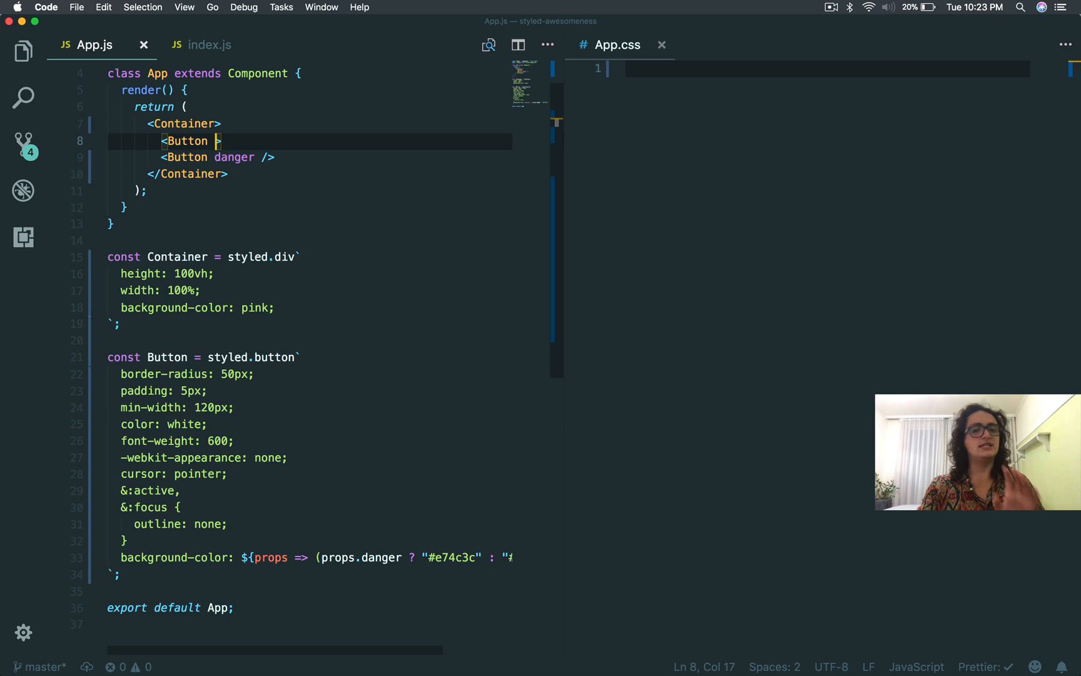
pyautogui.write('></Button')
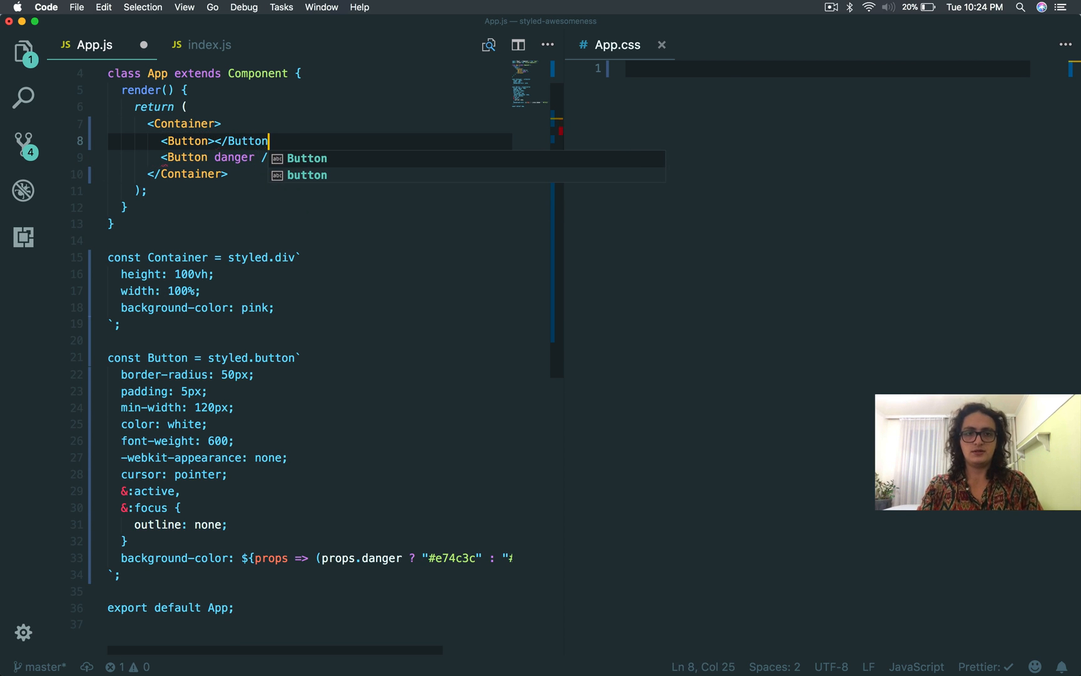
pyautogui.write('Hello')
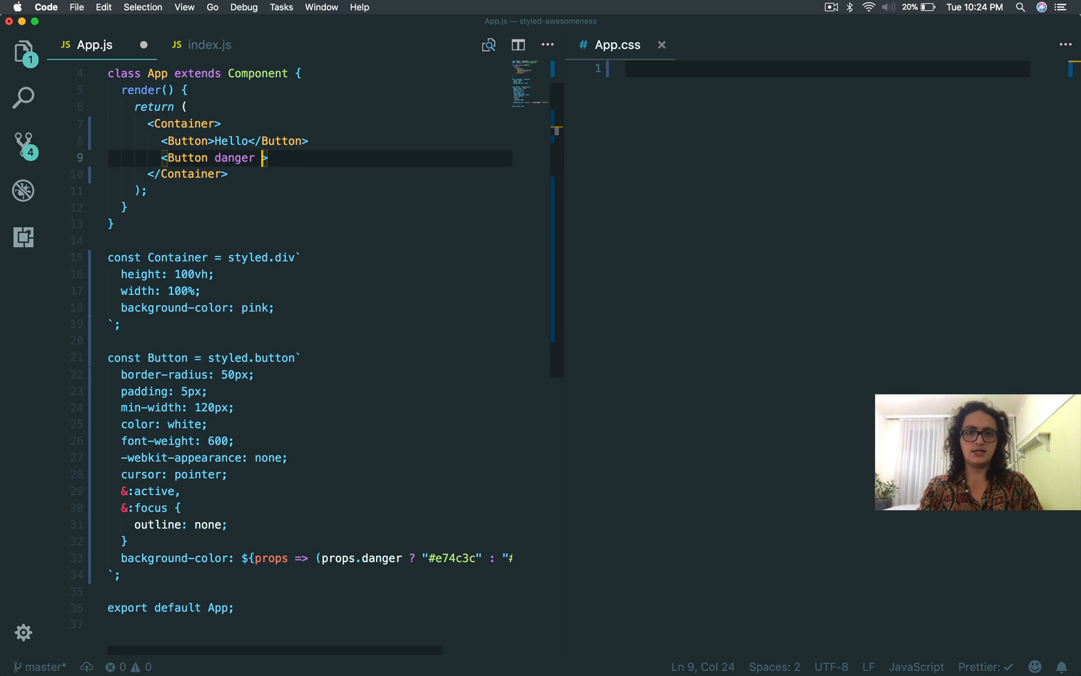
pyautogui.write('>Hello<')
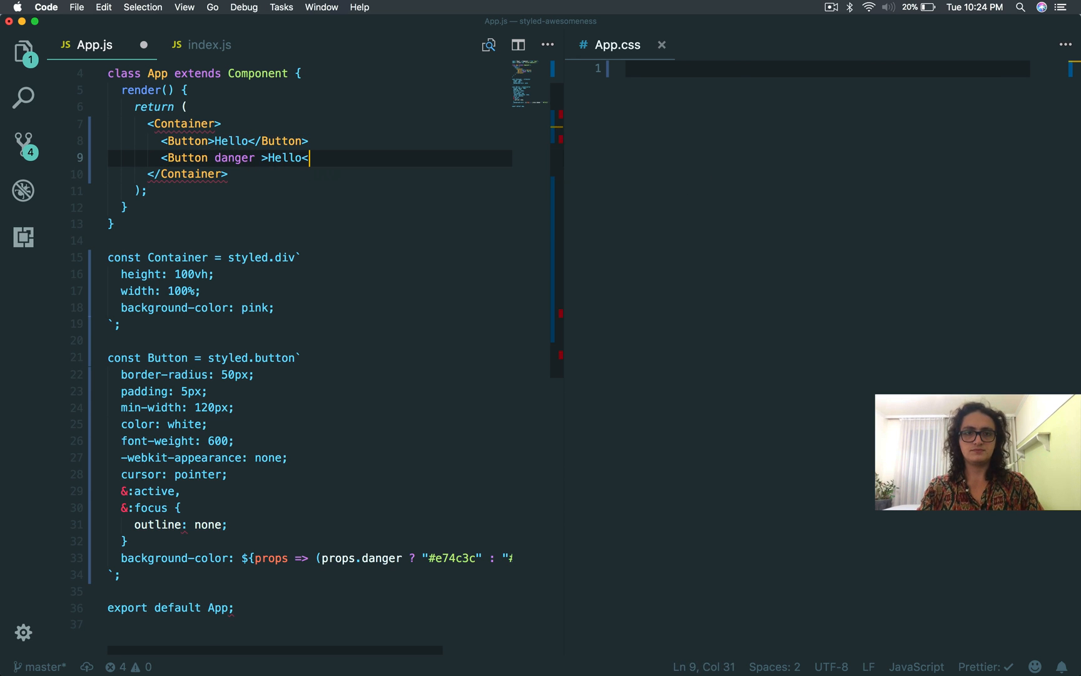
pyautogui.write('/Button>')
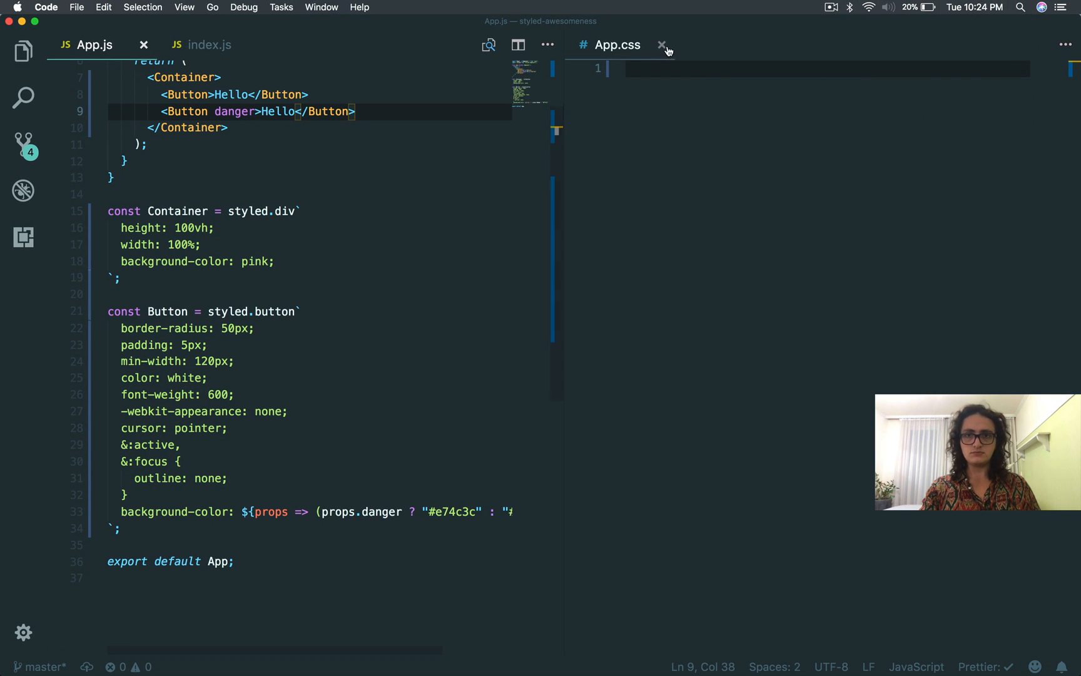
# Step: Close the emptied App.css tab, leaving App.js open with the project file list visible
pyautogui.click(661, 45)
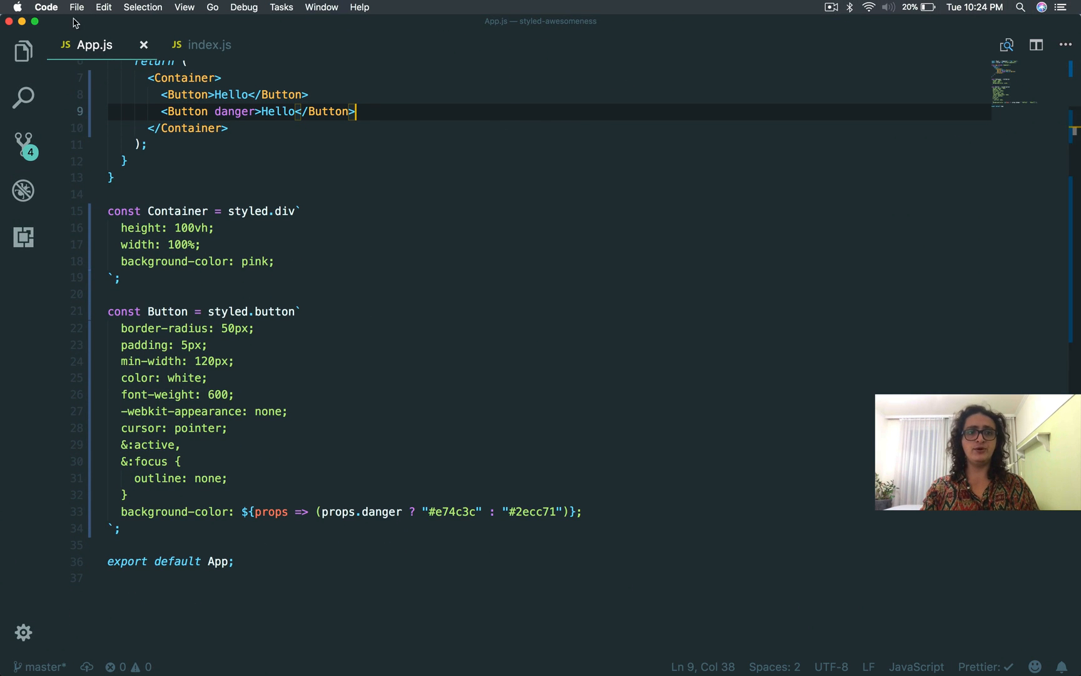
pyautogui.rightClick(101, 213)
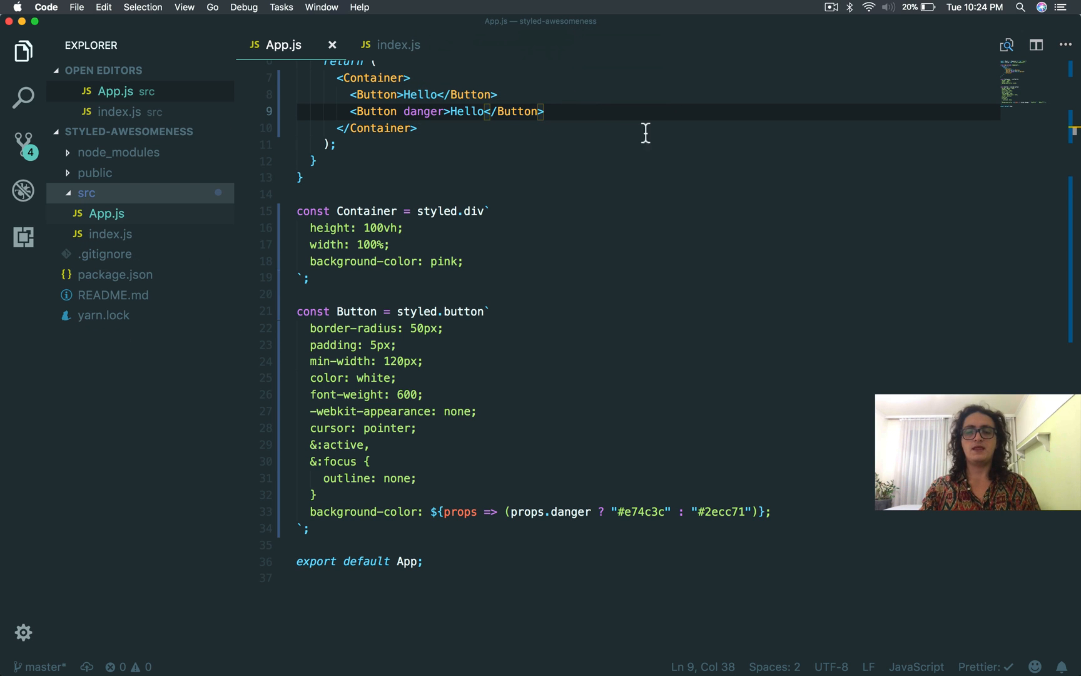
pyautogui.scroll(3)
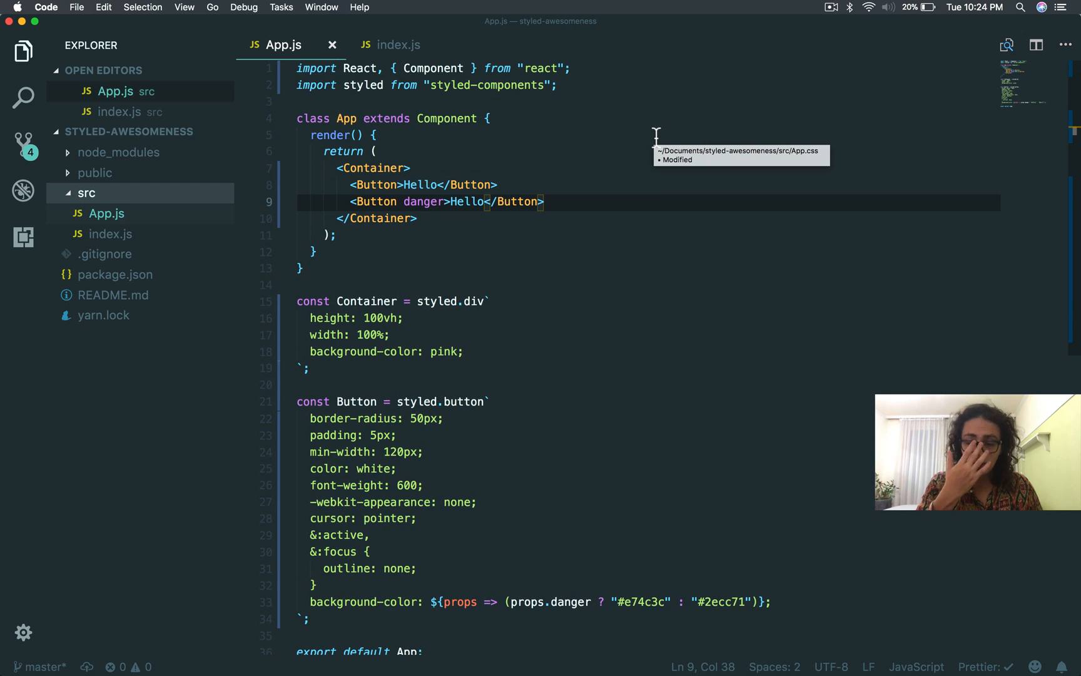
pyautogui.moveTo(582, 269)
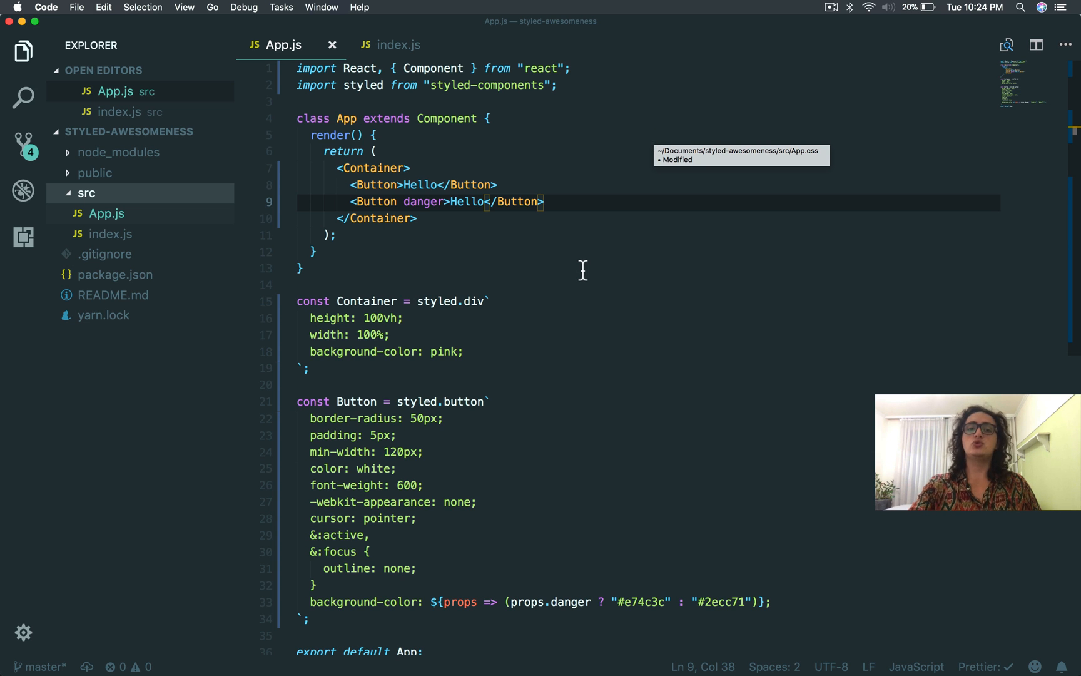